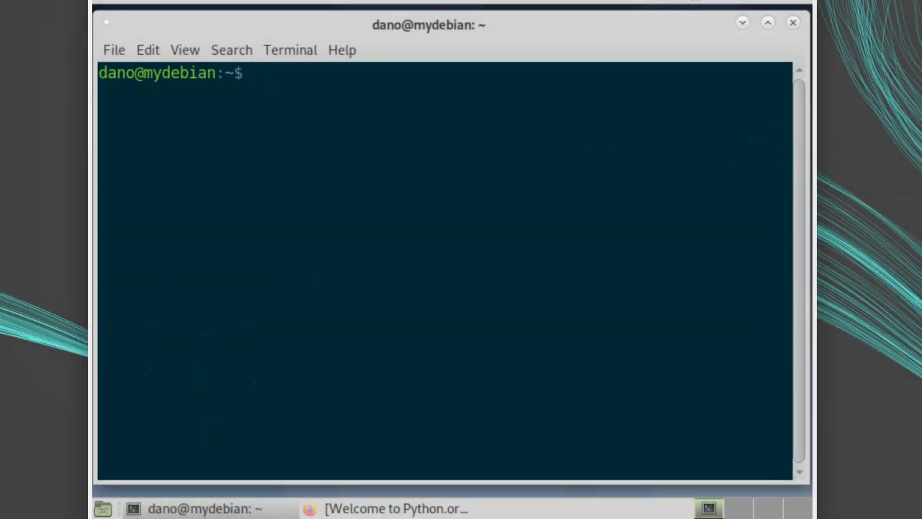
Install build-essential with 'sudo apt install', entering the administrator password.
type("sudo apt")
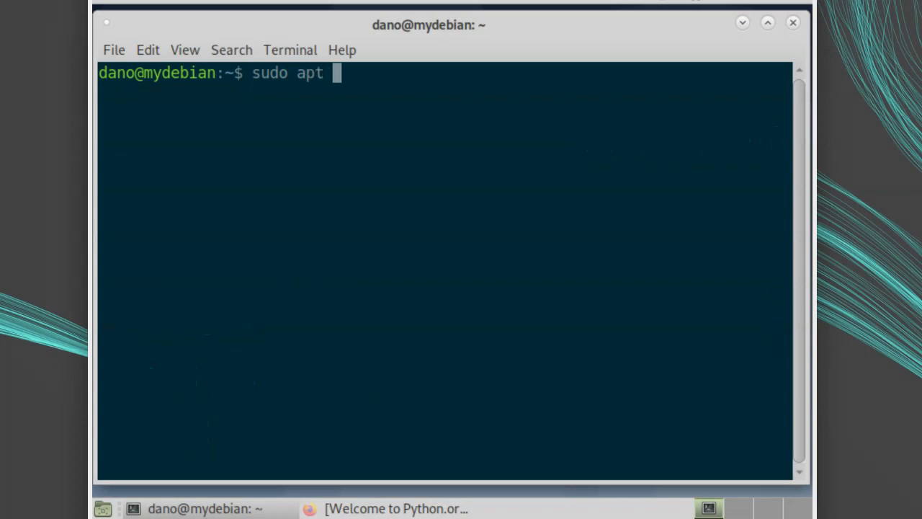
type("install build-essen")
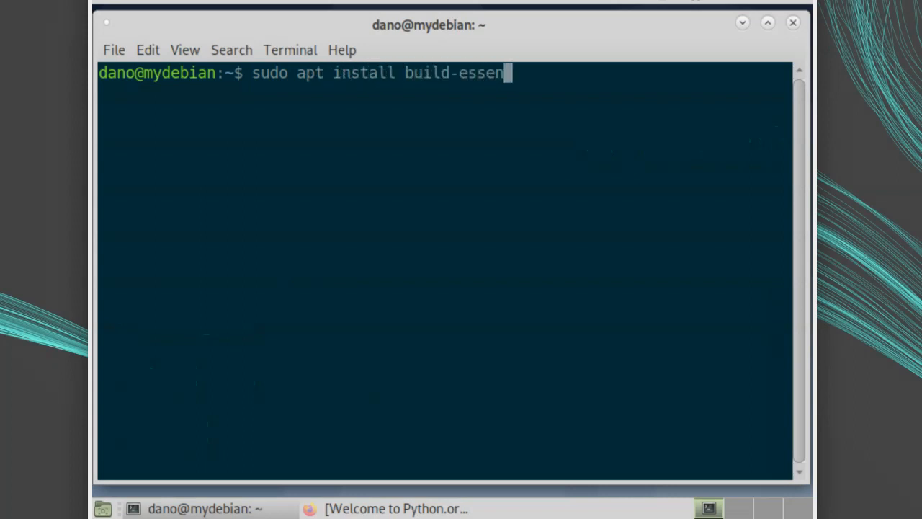
type("tial")
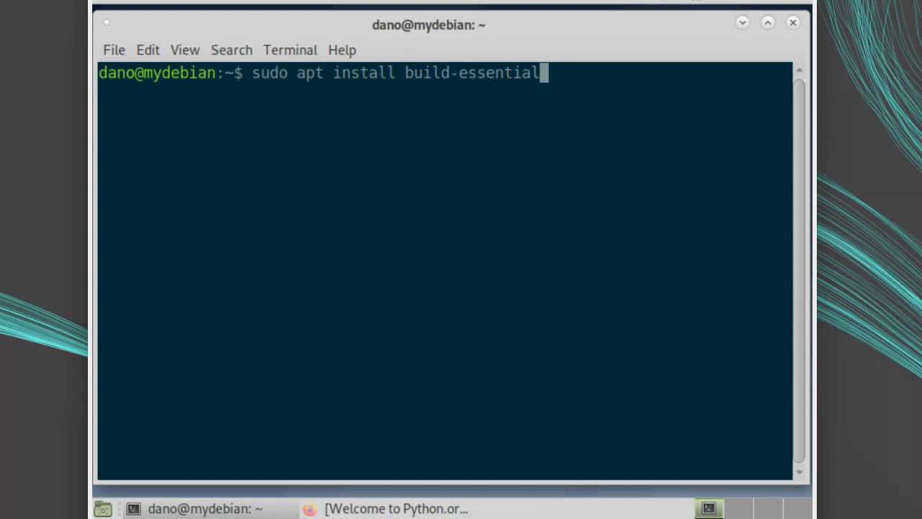
key("Return")
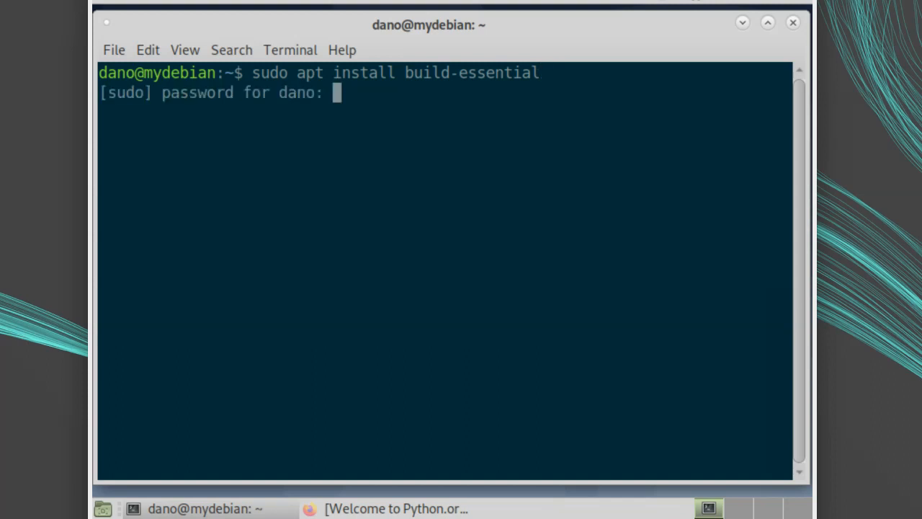
key("Return")
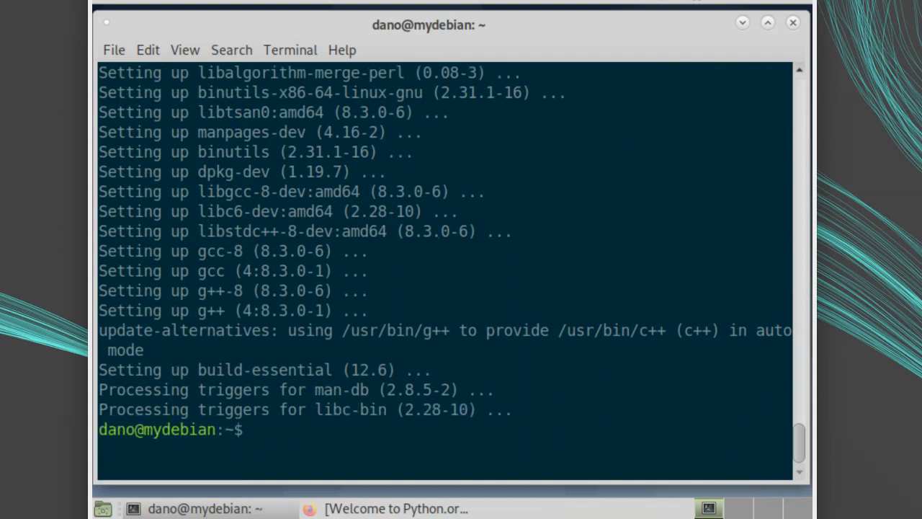
Switch to Firefox and follow python.org's Downloads menu to Source code.
left_click(396, 509)
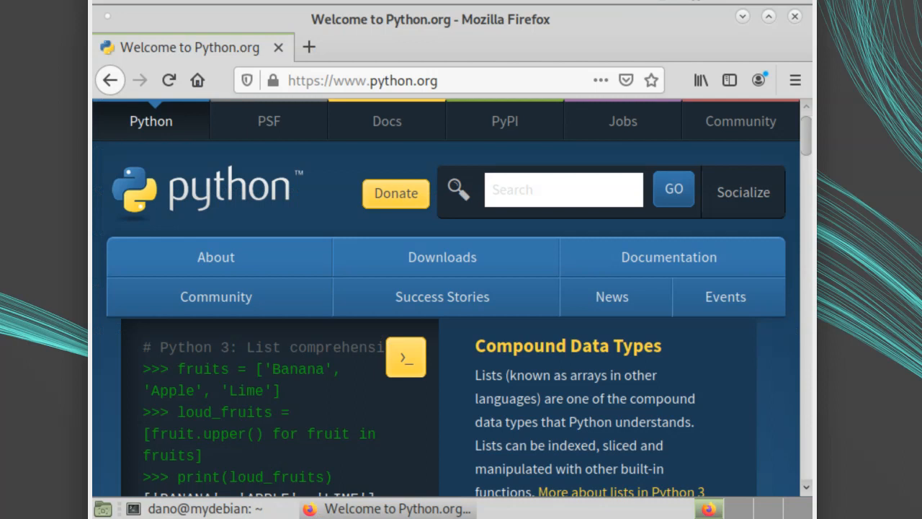
left_click(443, 258)
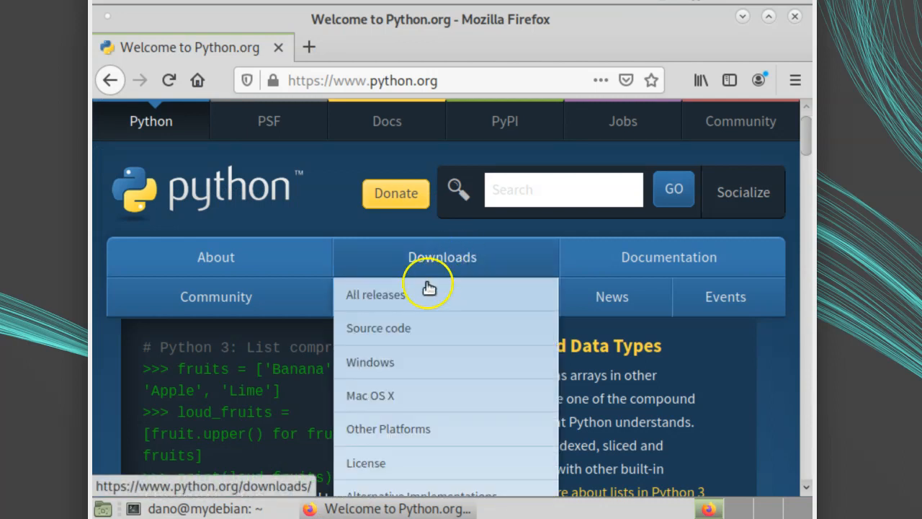
left_click(378, 328)
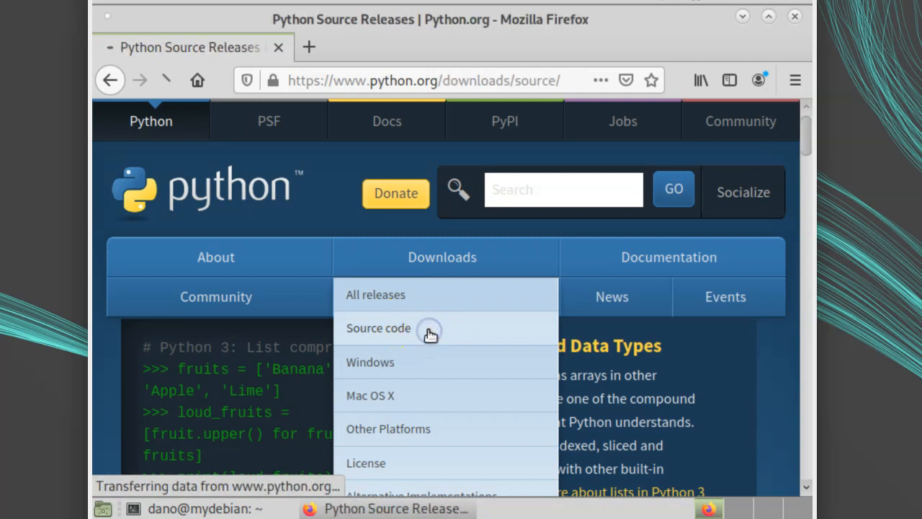
left_click(378, 327)
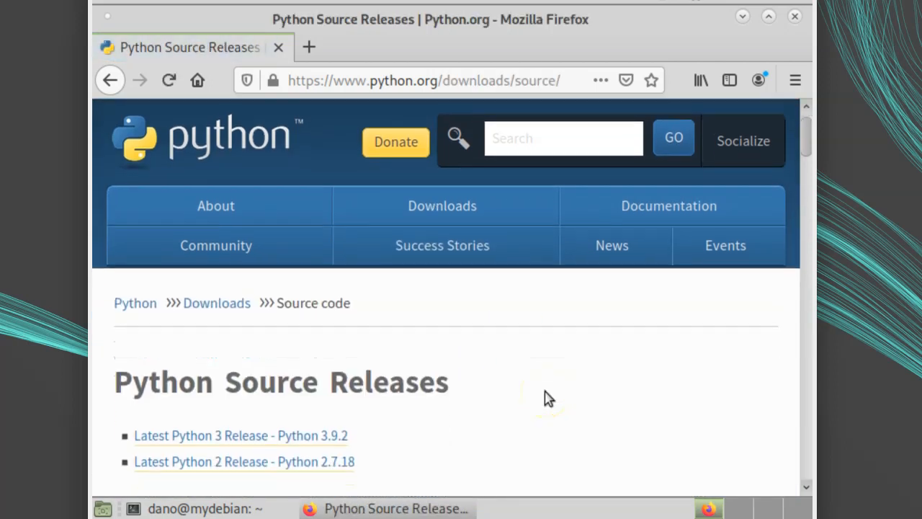
scroll("down", 3)
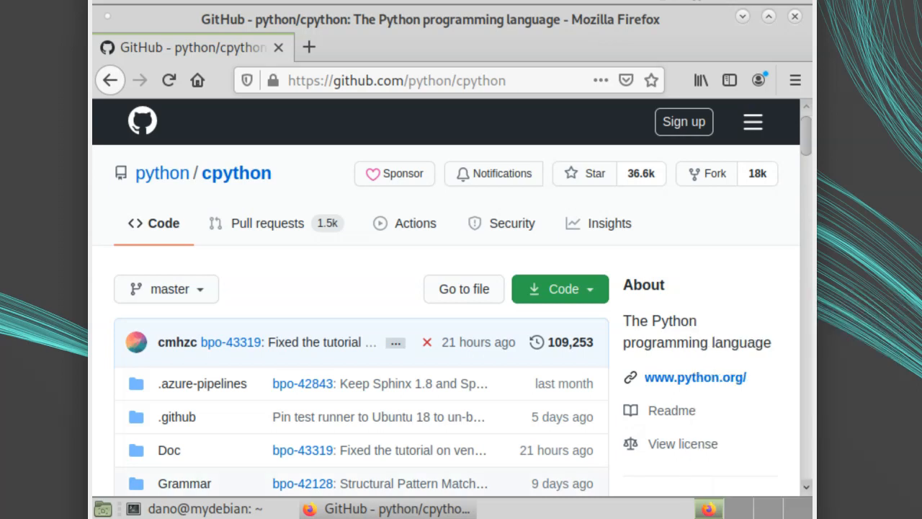
mouse_move(455, 289)
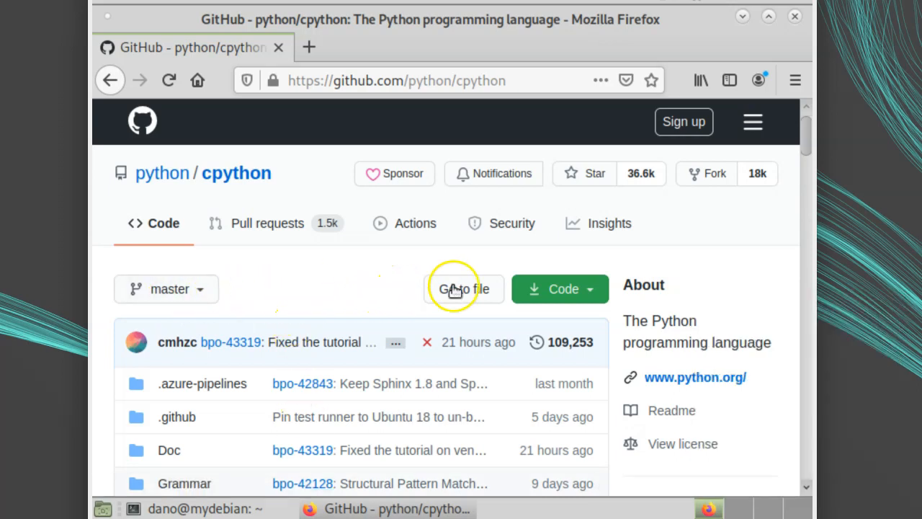
Check cpython's Tags list for latest v3.10.0a6 and view the Code clone URL.
left_click(560, 289)
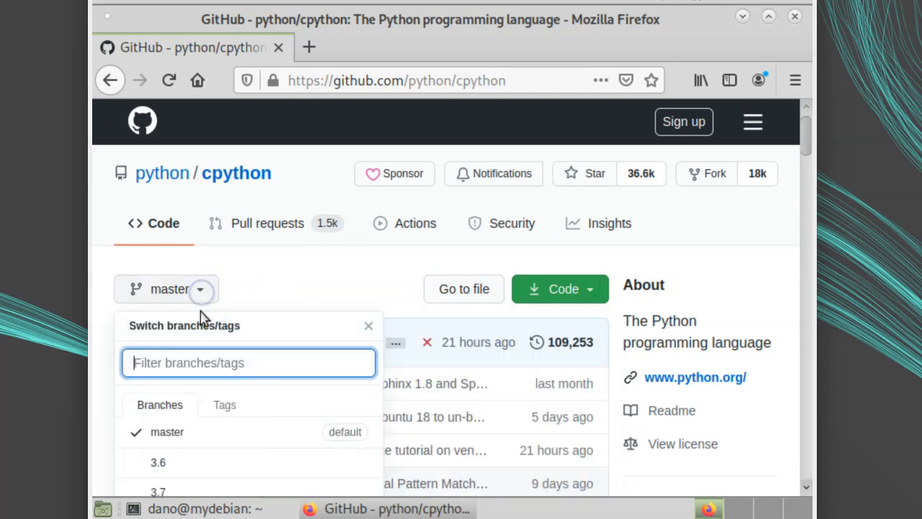
left_click(224, 404)
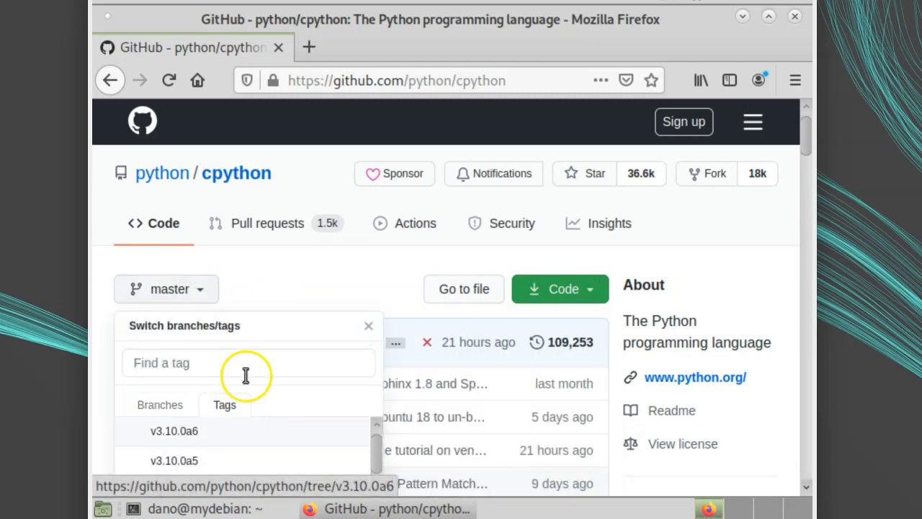
left_click(561, 289)
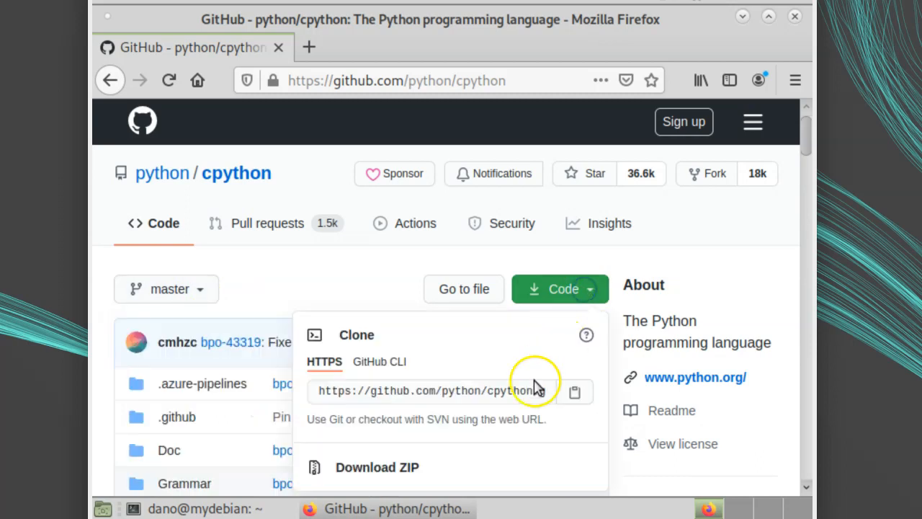
left_click(266, 281)
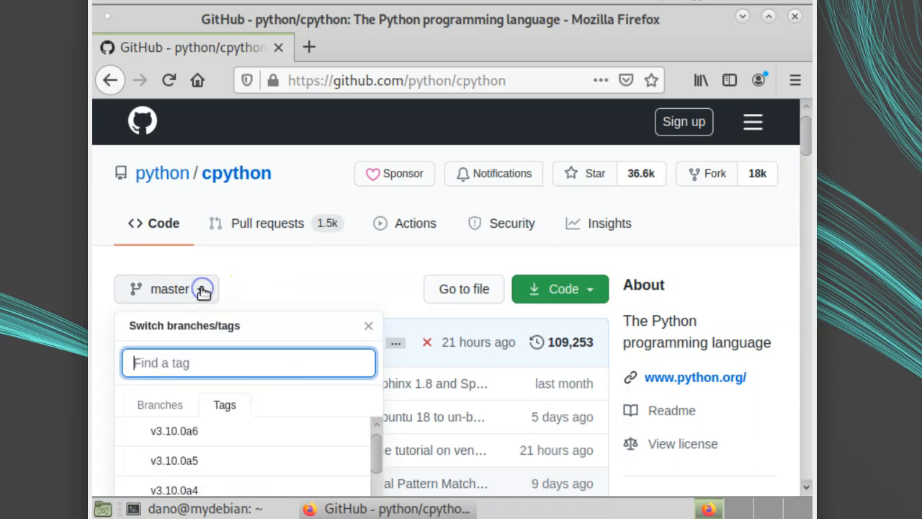
mouse_move(209, 431)
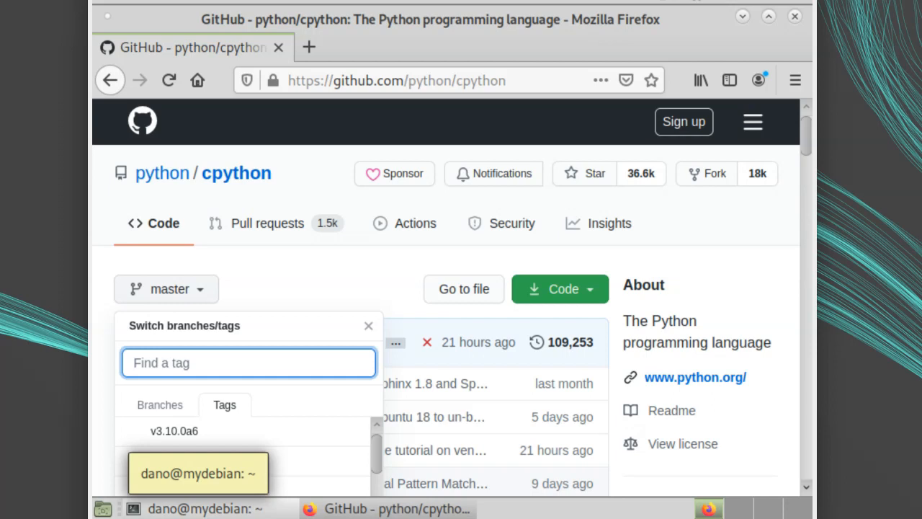
mouse_move(269, 271)
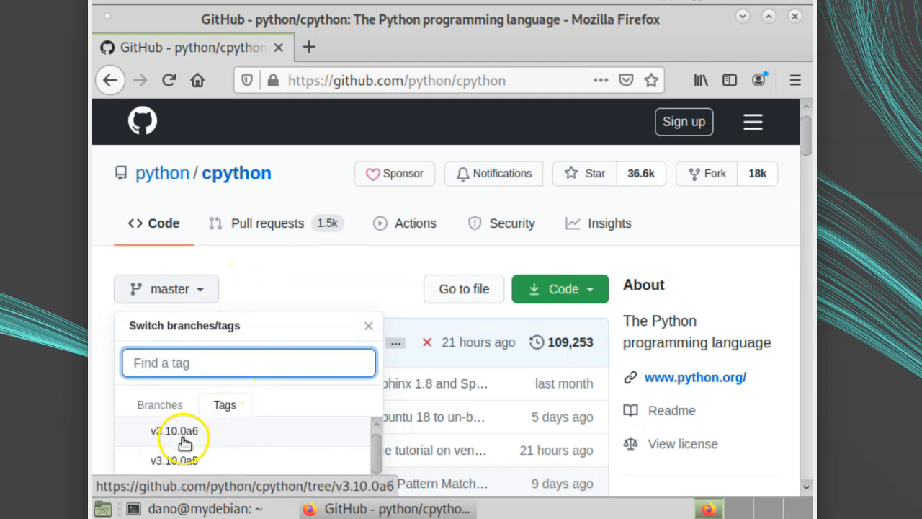
mouse_move(208, 442)
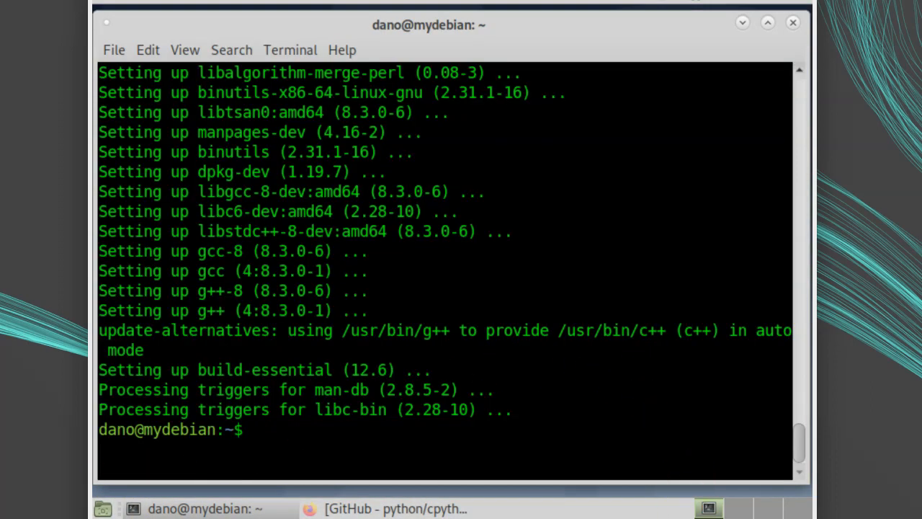
Install git with 'sudo apt install git'.
type("sudo apt")
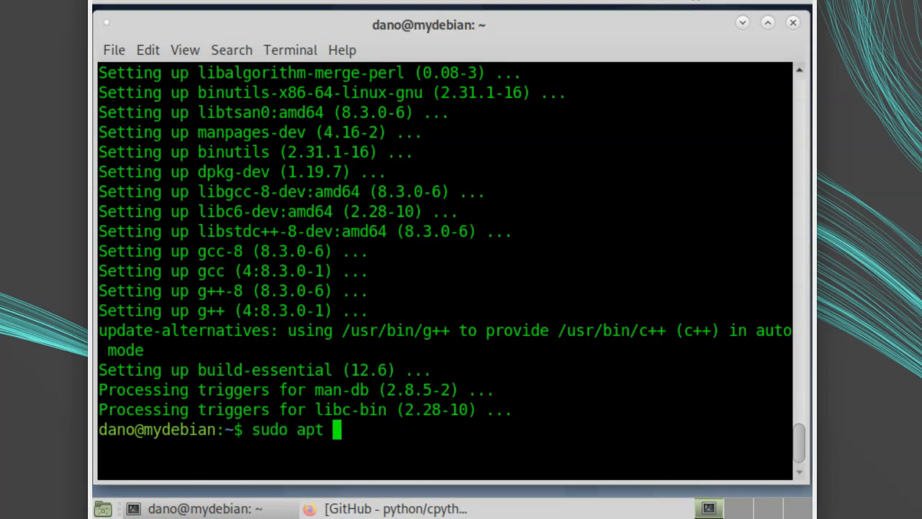
type("install git")
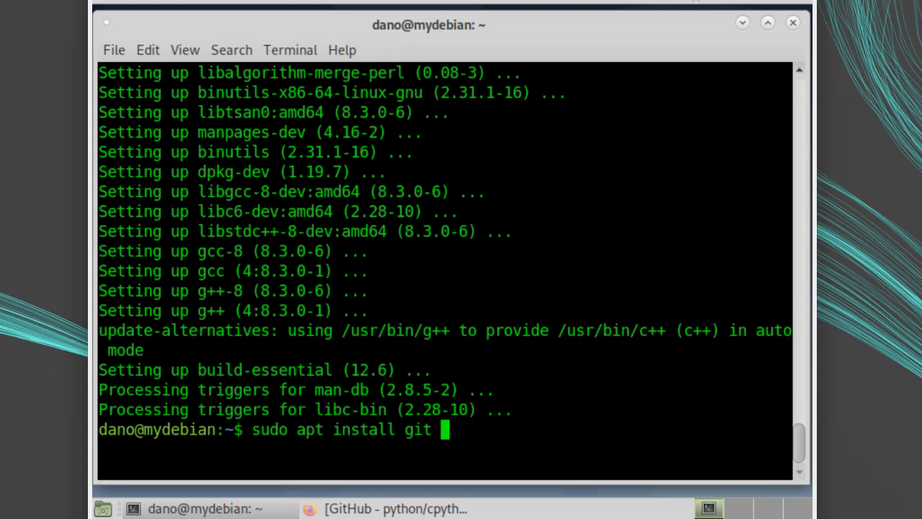
key("Return")
type("git clo")
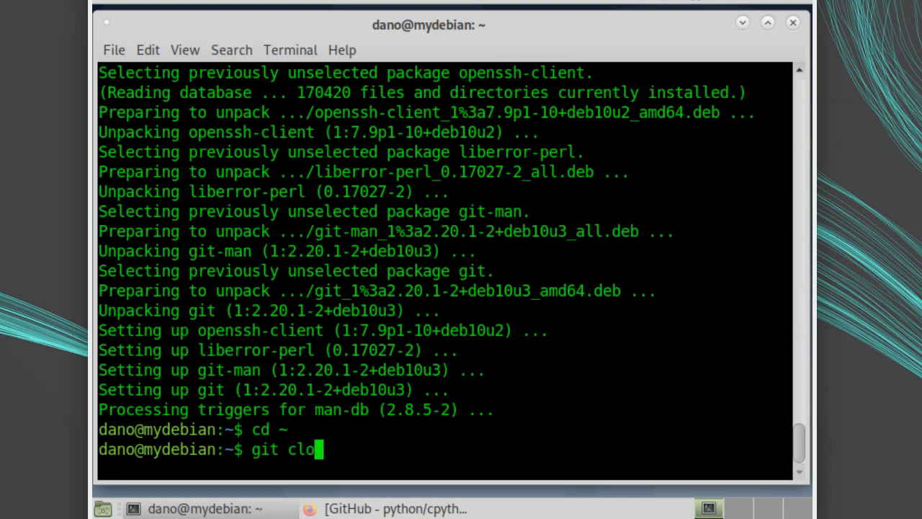
type("ne --depth 1")
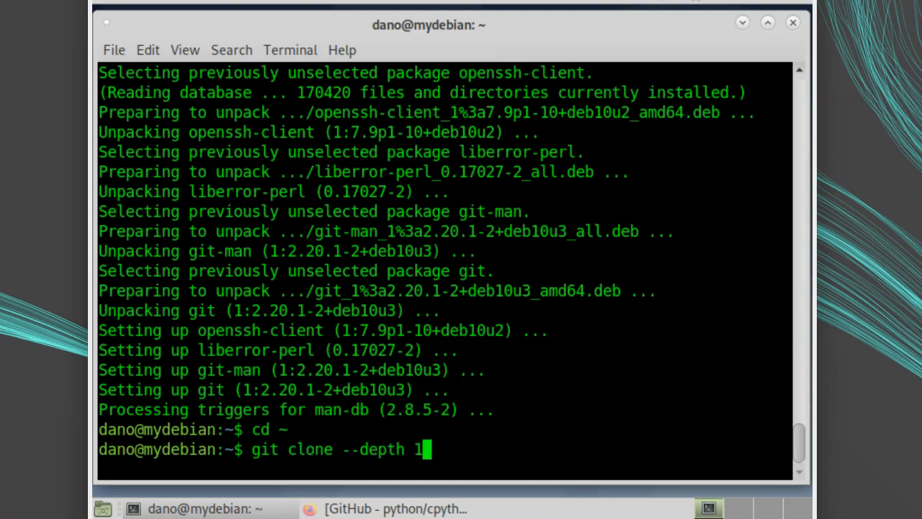
type("--b")
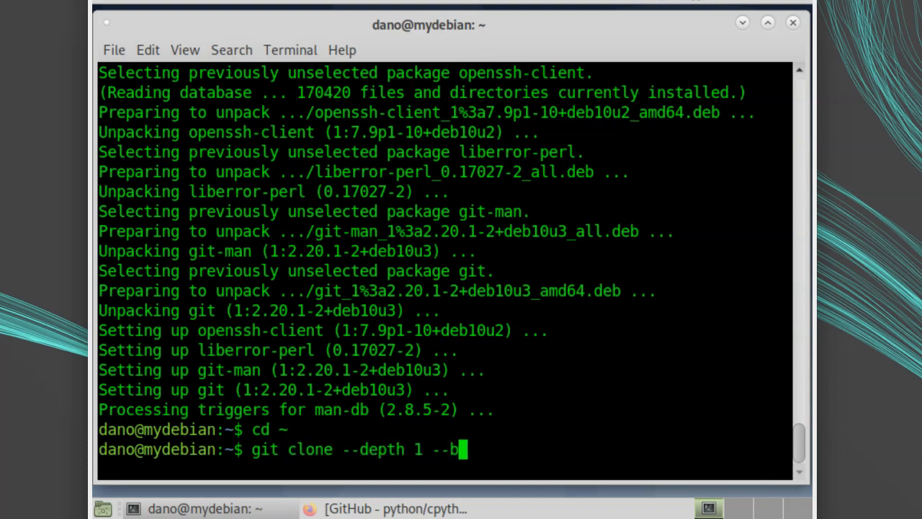
type("ranch v3")
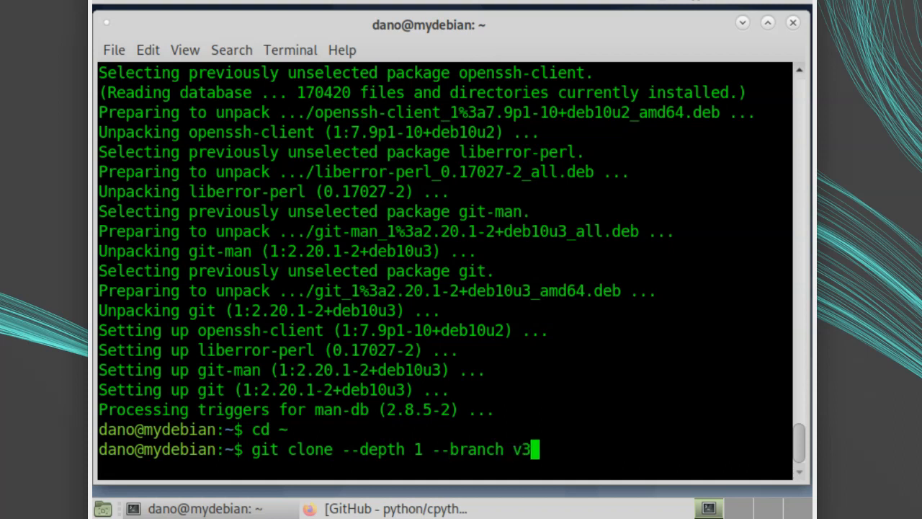
type(".10.")
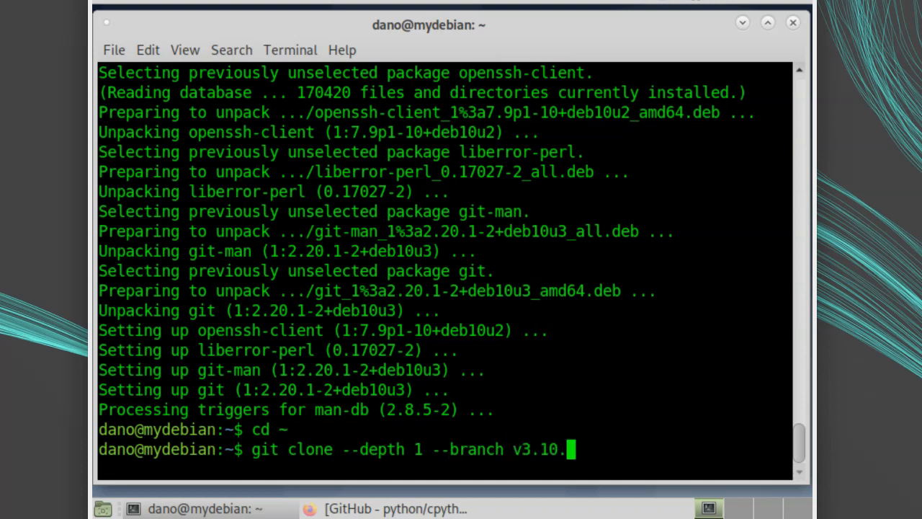
type("0a6")
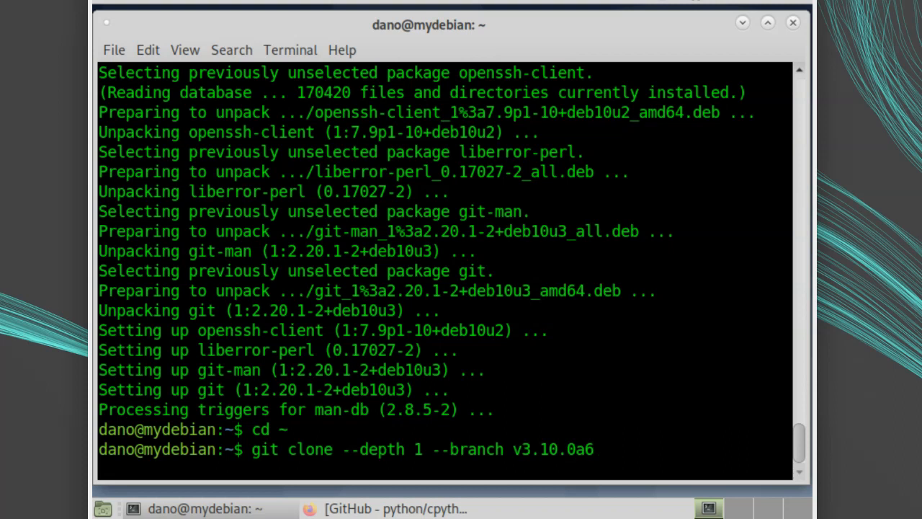
type("https:")
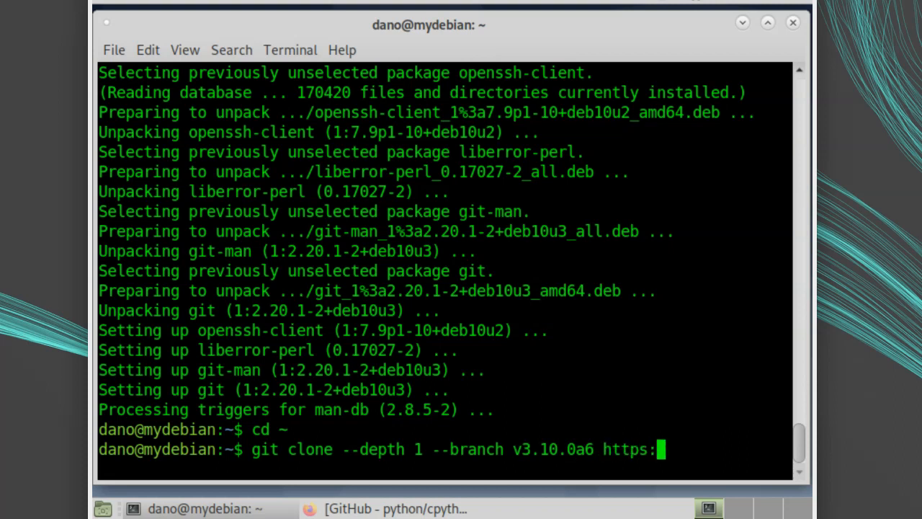
type("//github.com/p")
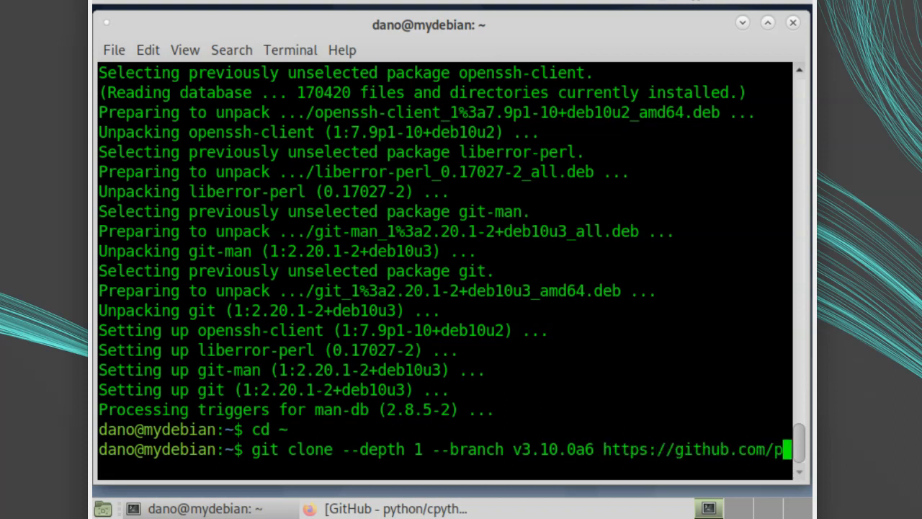
type("ython/cpython")
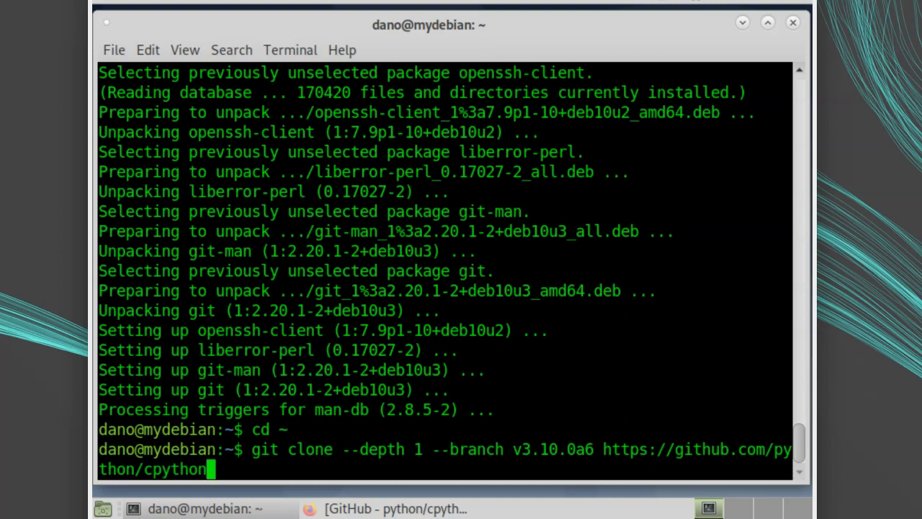
key("Return")
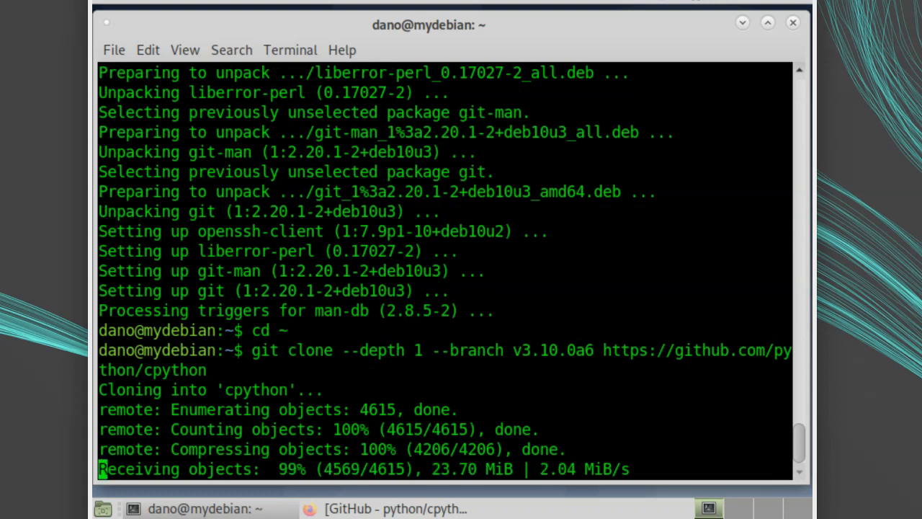
scroll("down", 3)
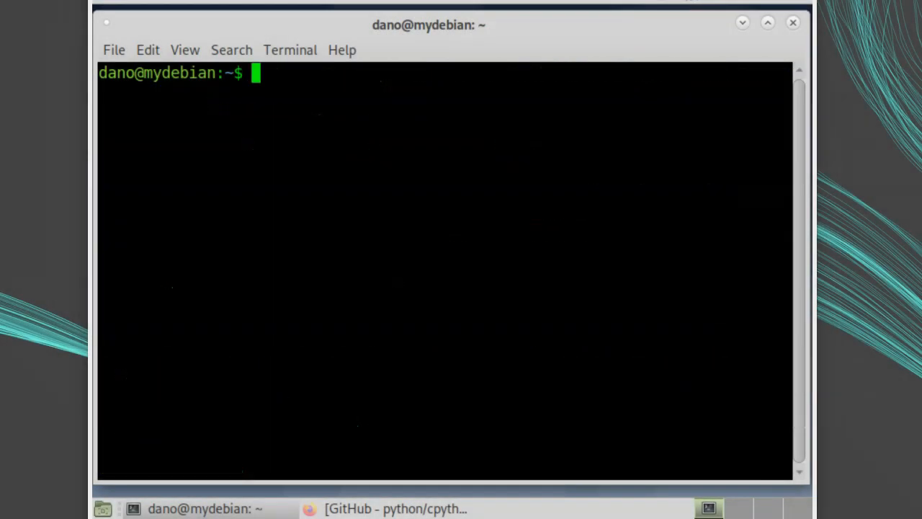
Enter the cpython folder and pipe './configure --help' into less.
type("cd")
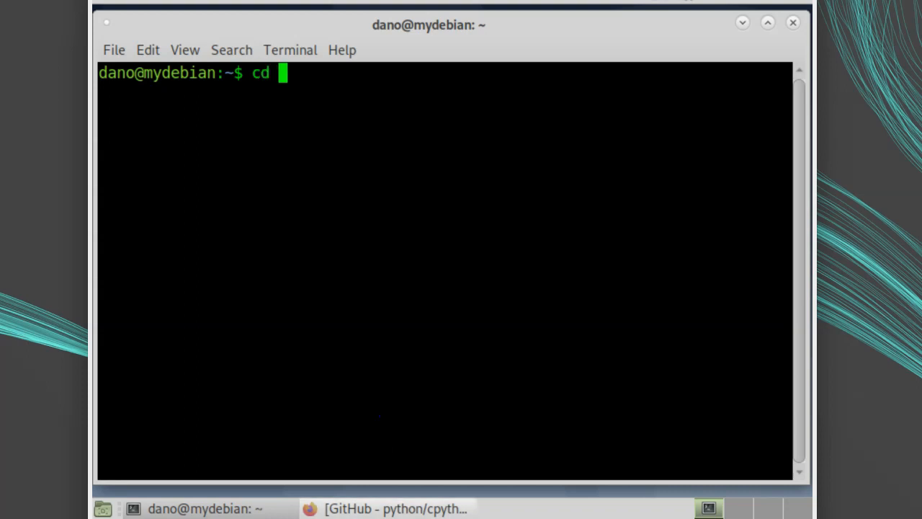
key("Return")
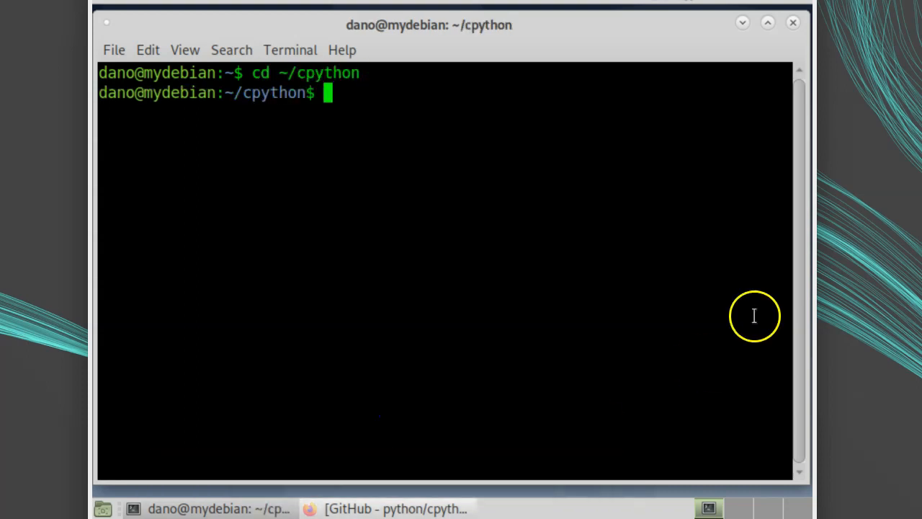
type("./c")
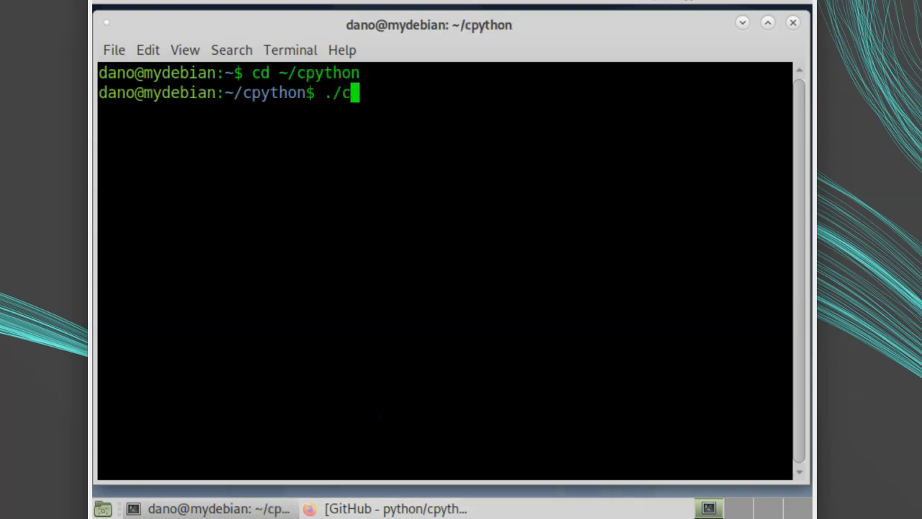
type("onfigure --help | less")
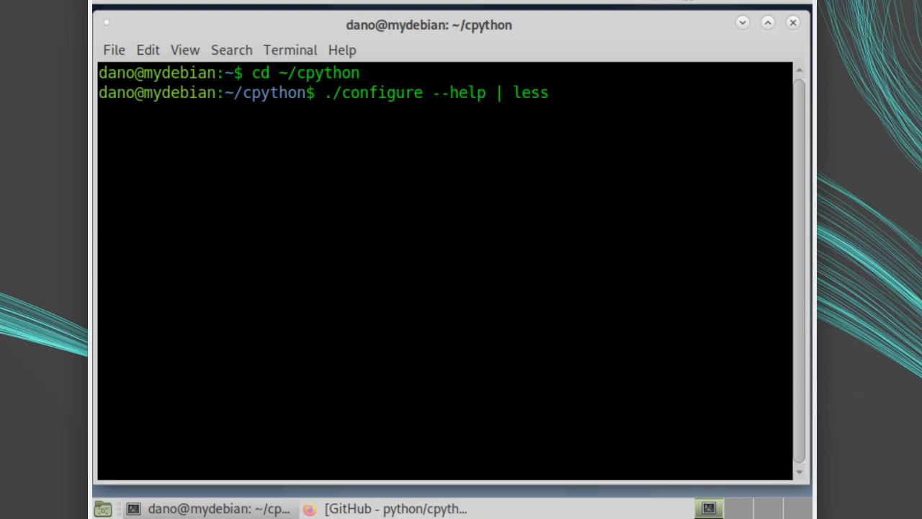
key("Return")
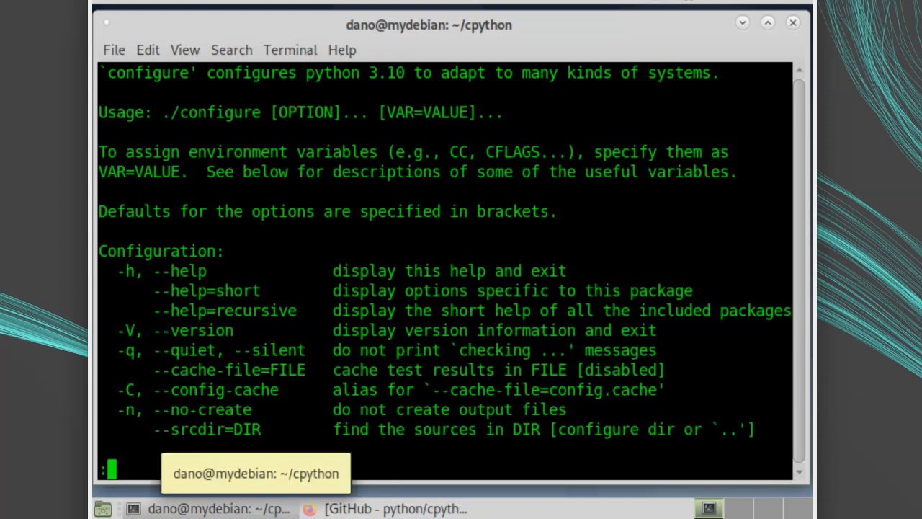
Scroll through configure's help down to the optional features list.
scroll("down", 3)
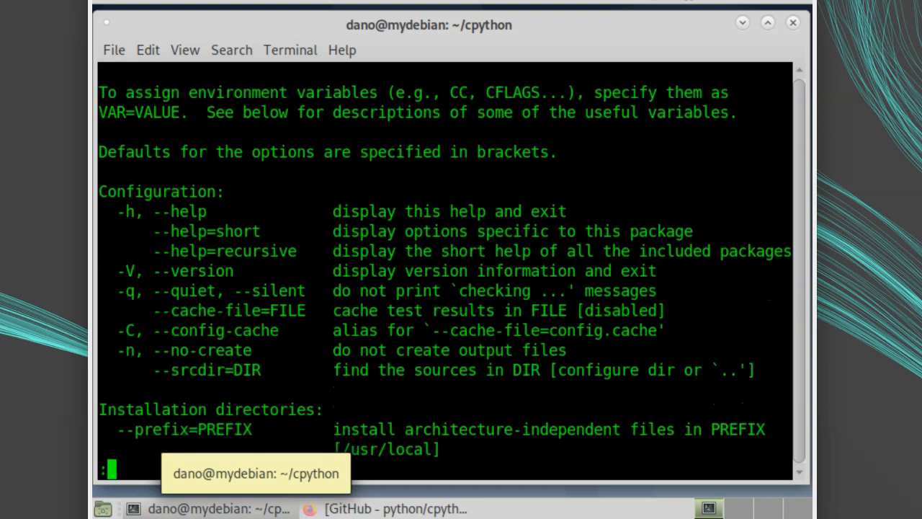
scroll("down", 3)
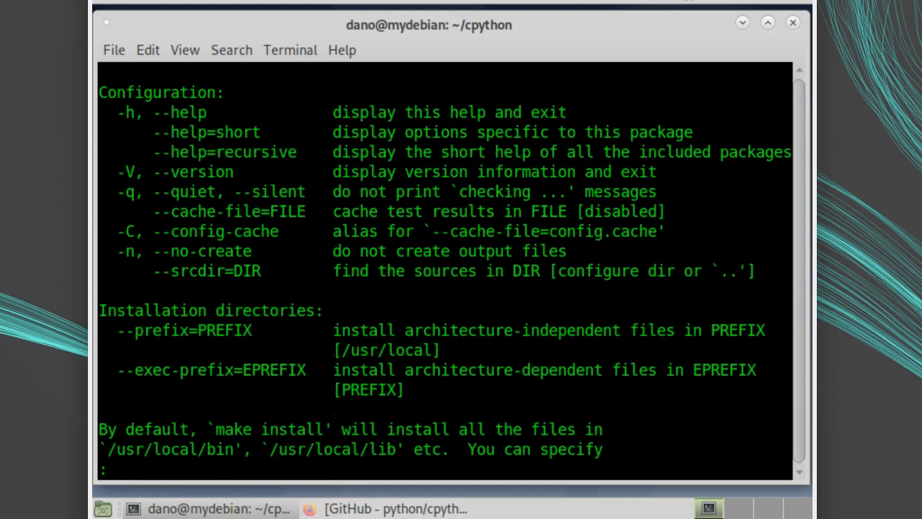
scroll("down", 3)
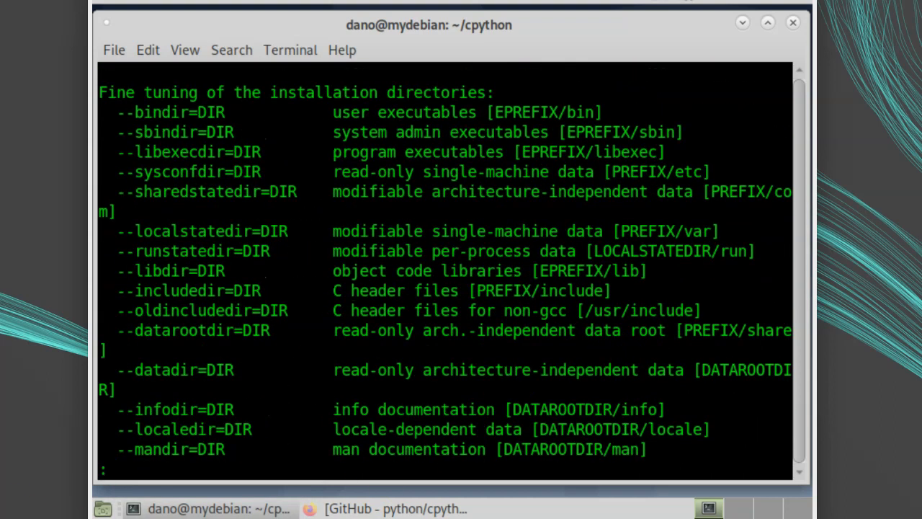
scroll("down", 3)
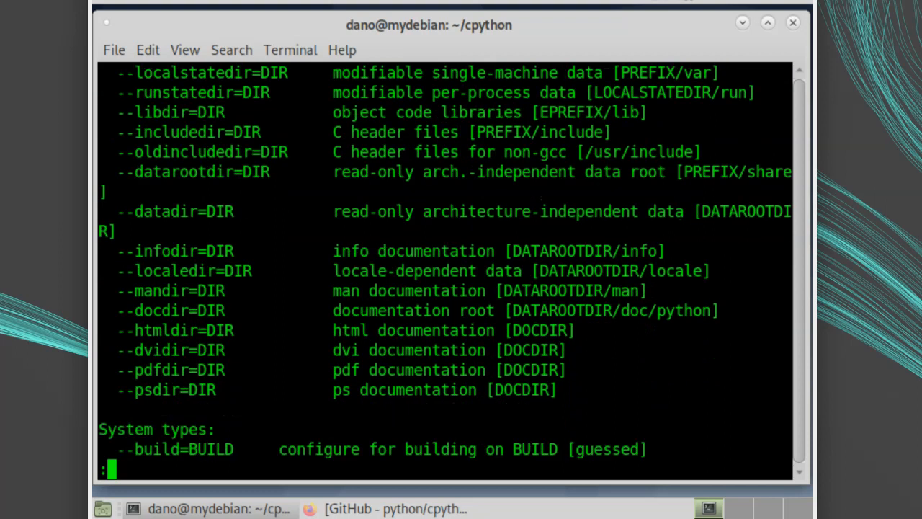
scroll("down", 3)
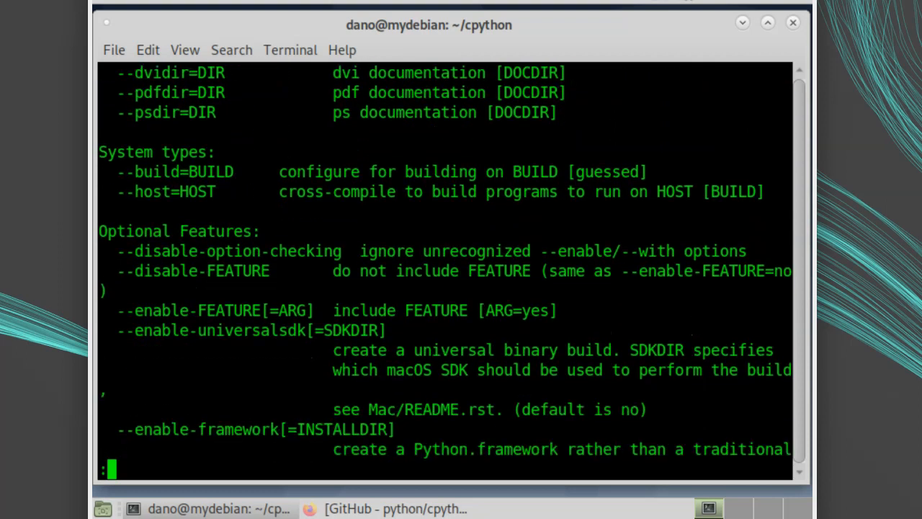
scroll("down", 3)
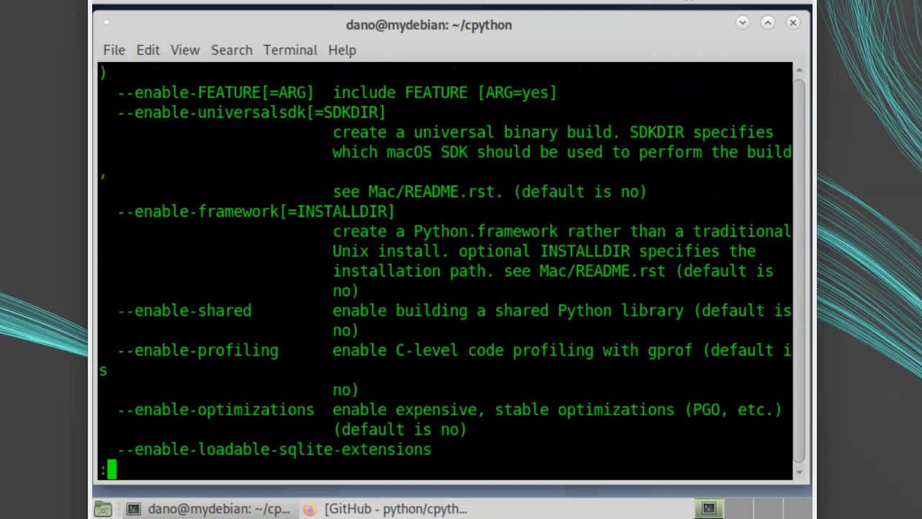
scroll("down", 3)
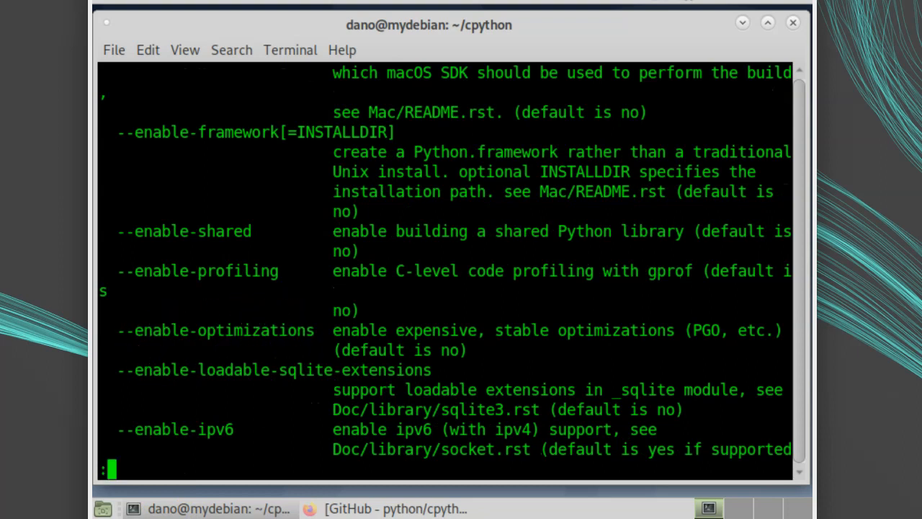
mouse_move(331, 479)
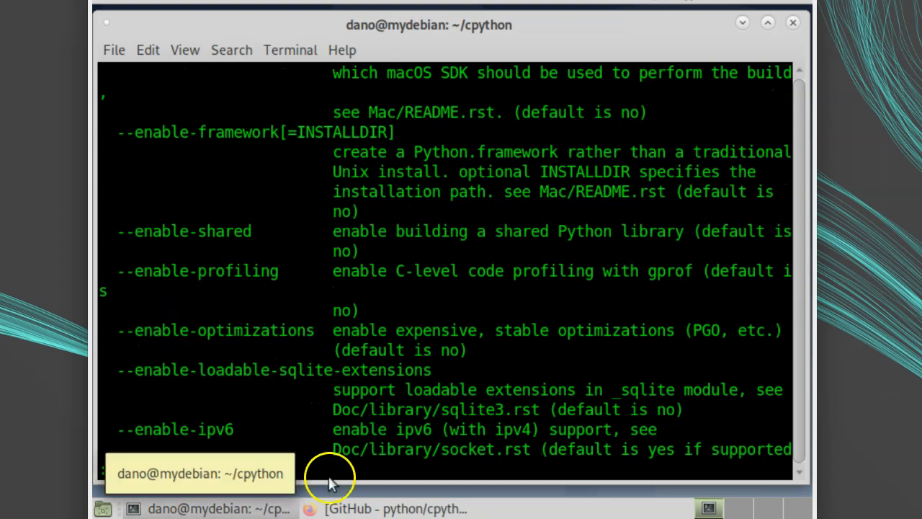
Quit less and run configure with --prefix=$HOME/python3.10 and --enable-optimizations.
key("q")
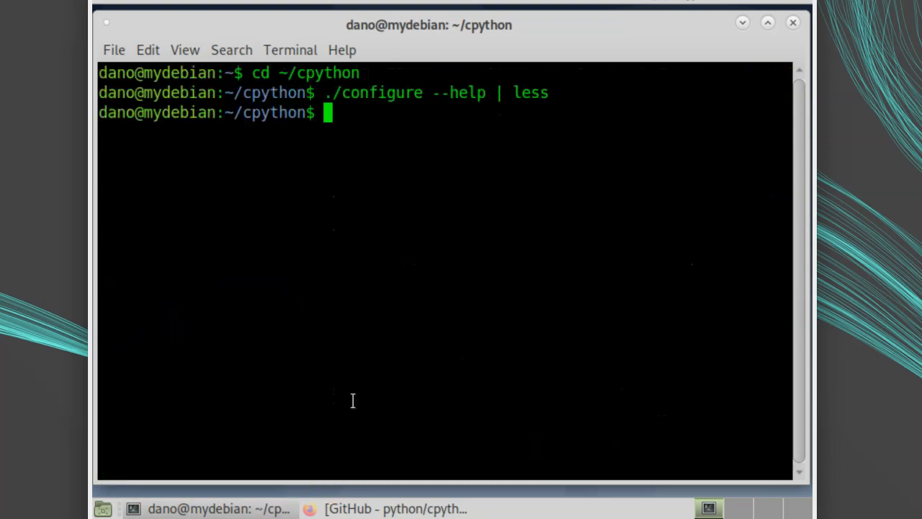
type("./config")
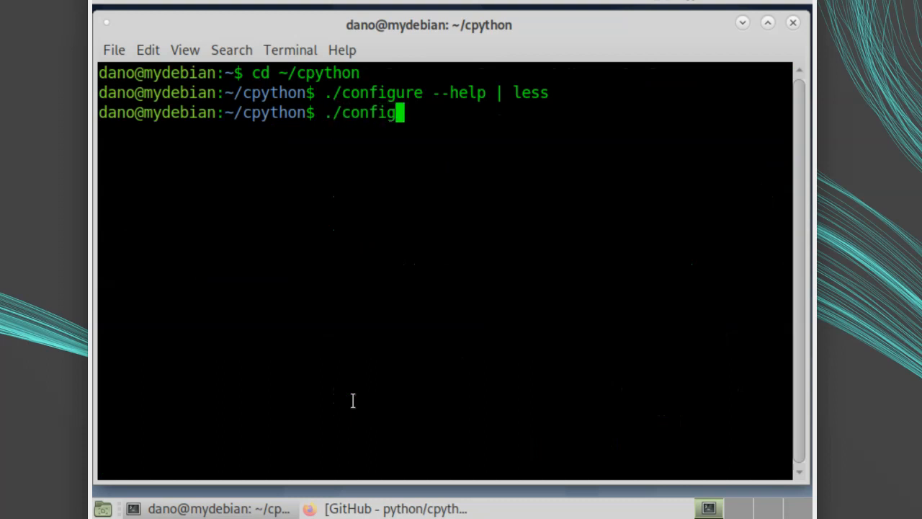
type("ure --prefix")
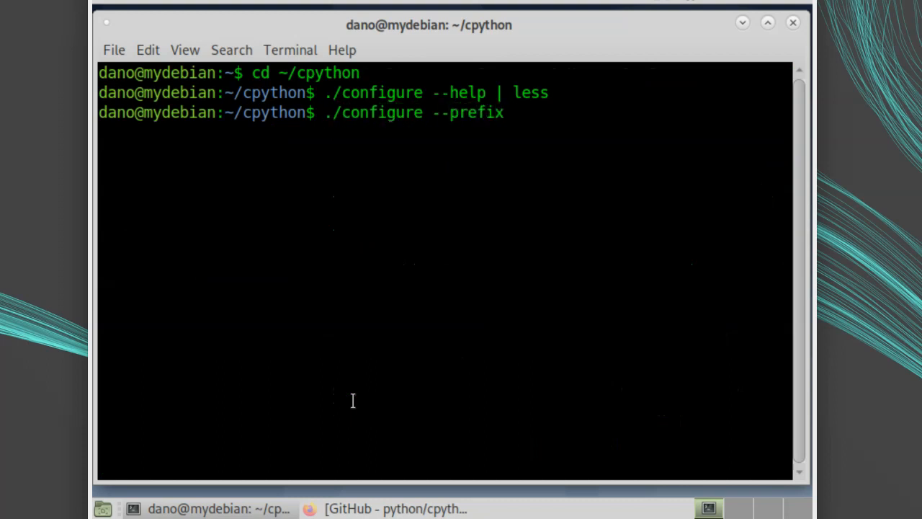
type("=$HOME/py")
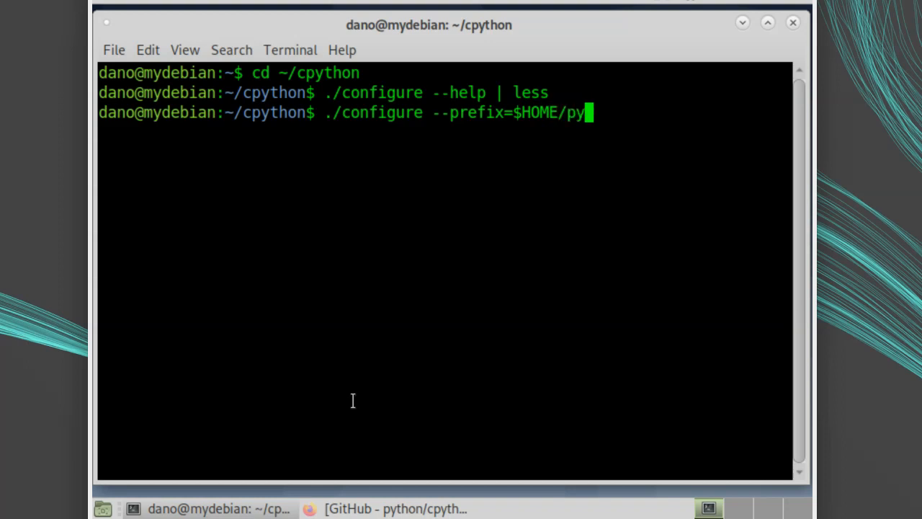
type("thon3.10")
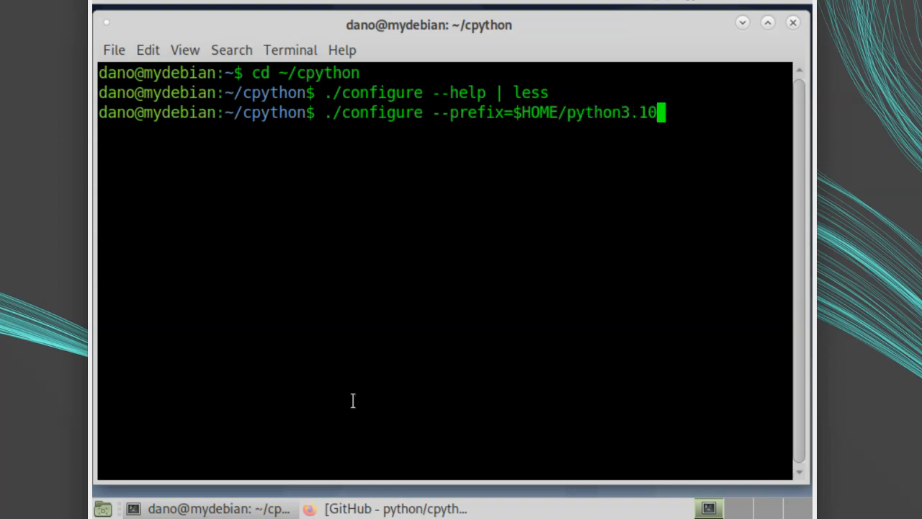
type("--enab")
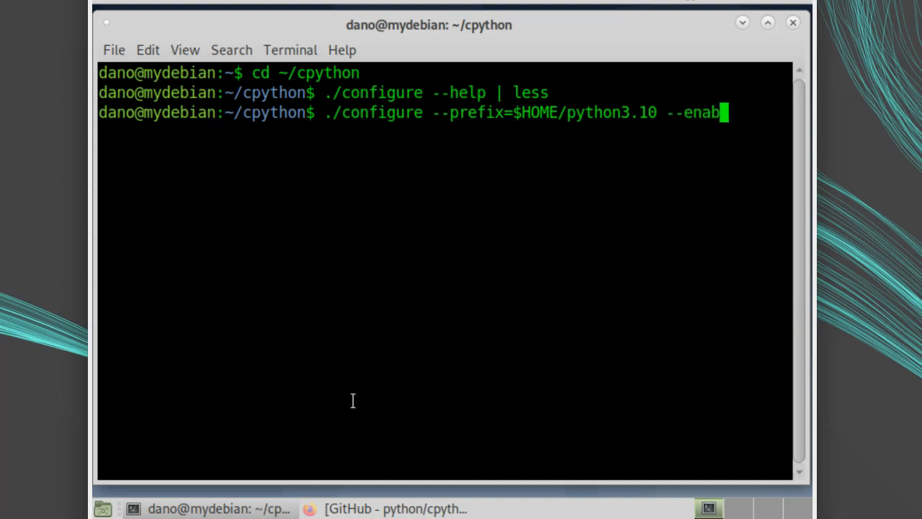
type("le-optimizations")
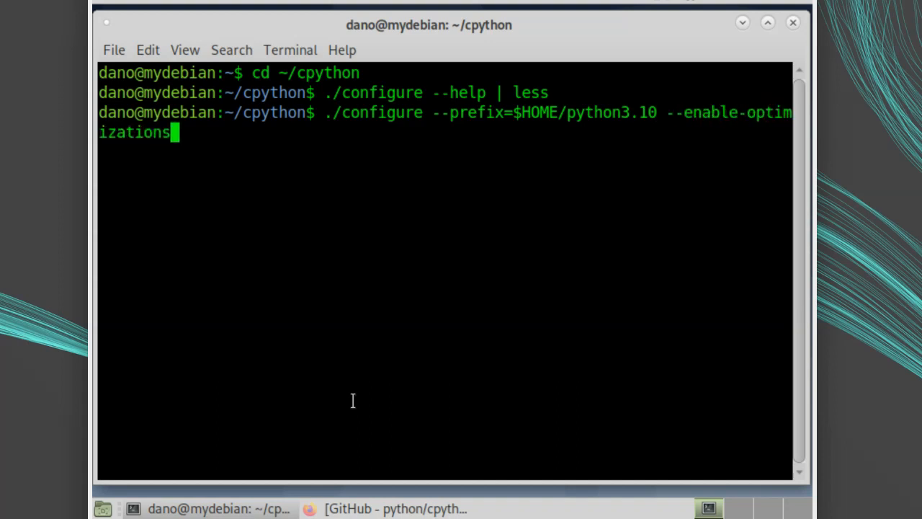
key("Return")
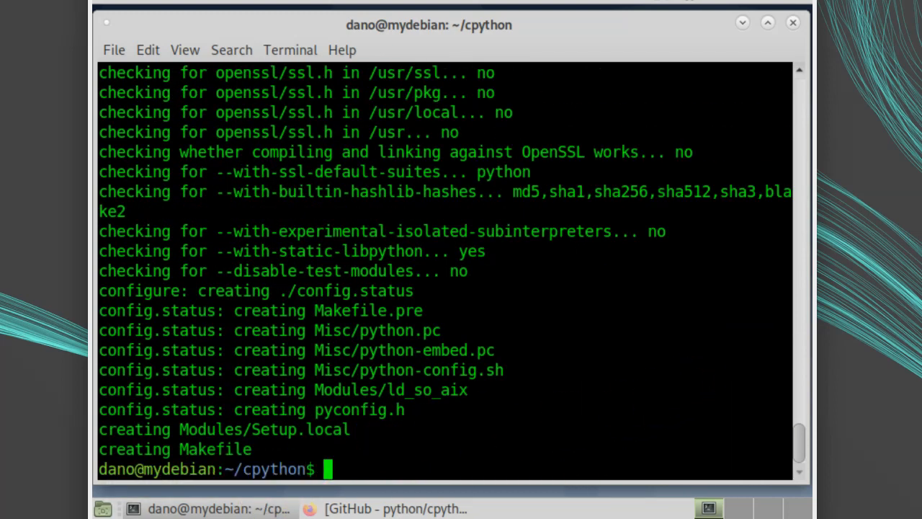
Run make and let the profile-guided CPython build finish.
type("make")
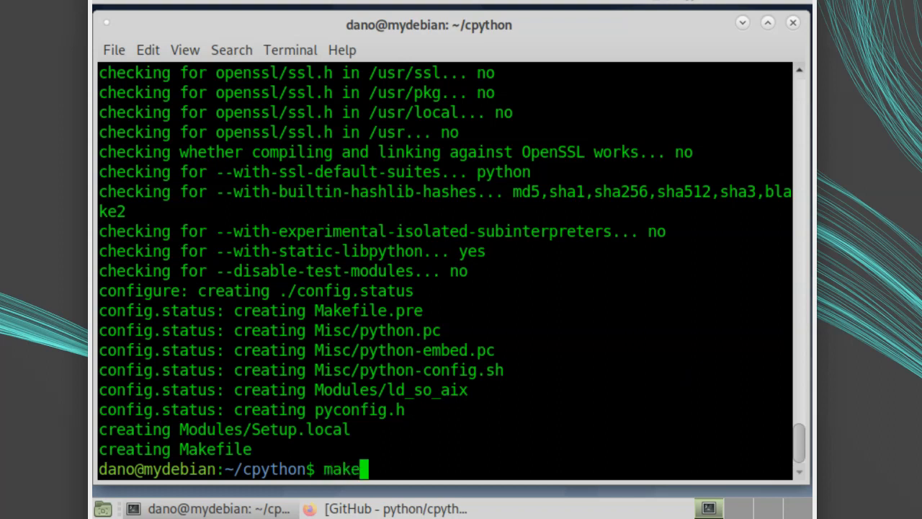
key("Return")
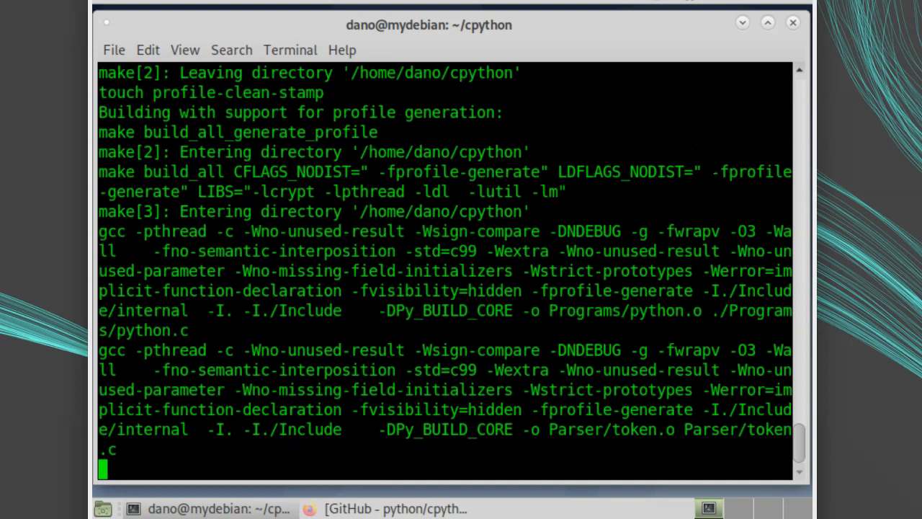
scroll("down", 3)
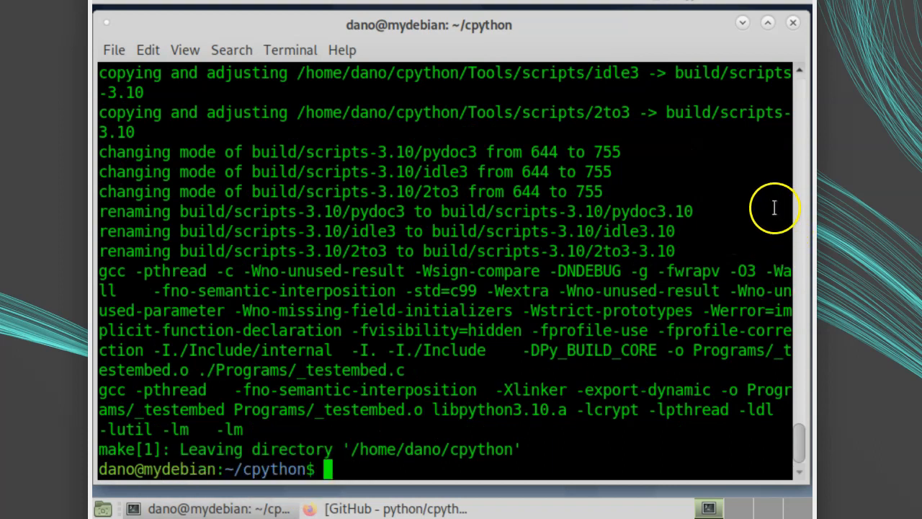
mouse_move(731, 175)
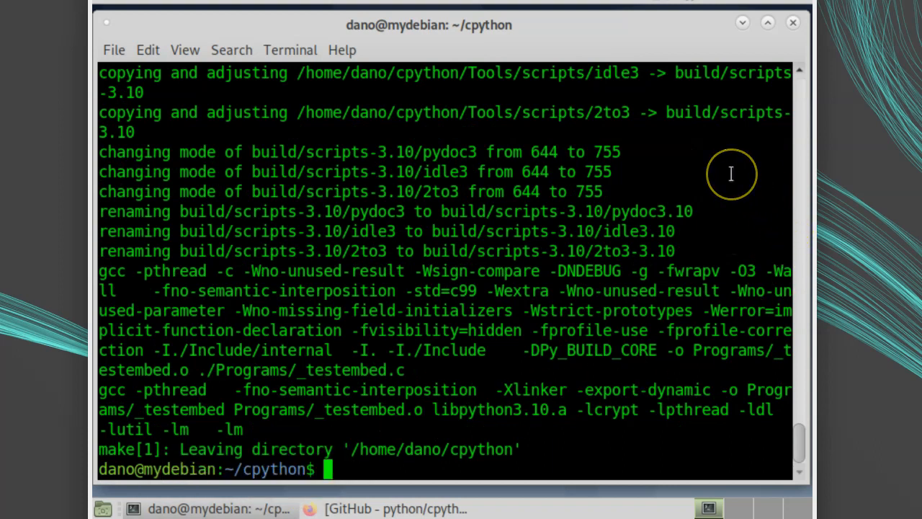
Scroll up and highlight the line listing optional modules not found, like _ssl and zlib.
scroll("up", 3)
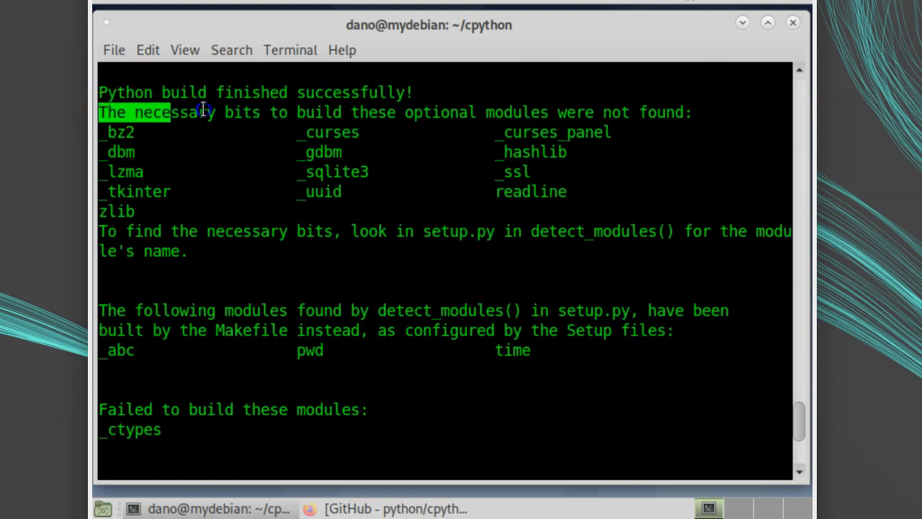
left_click_drag(202, 113, 685, 112)
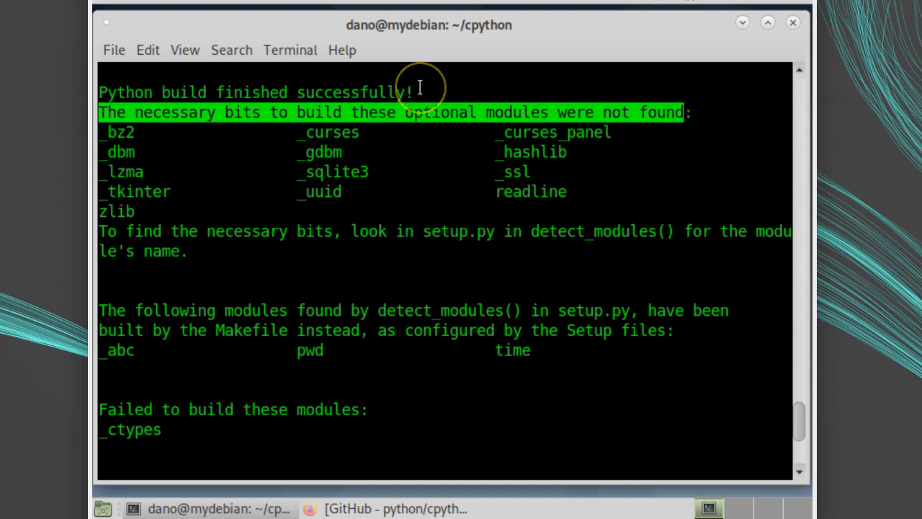
mouse_move(214, 400)
type("a")
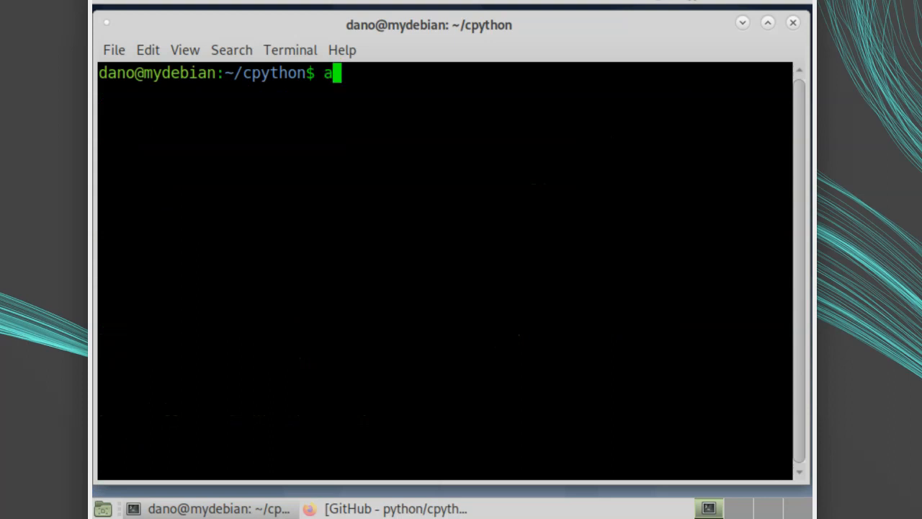
type("pt-cache sea")
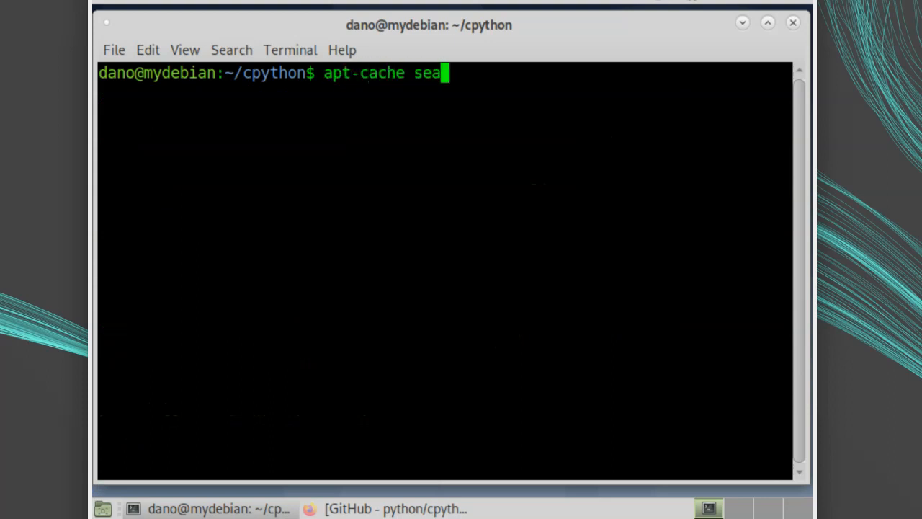
type("rch lzma")
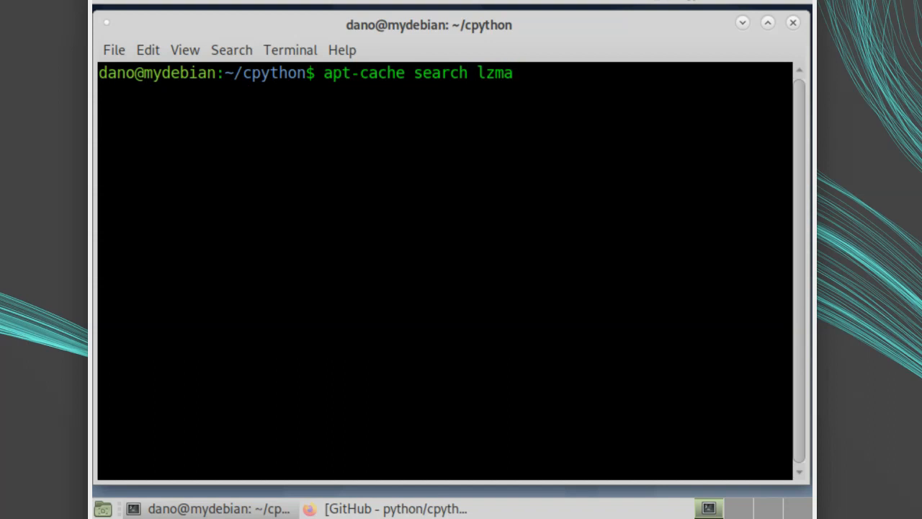
key("Return")
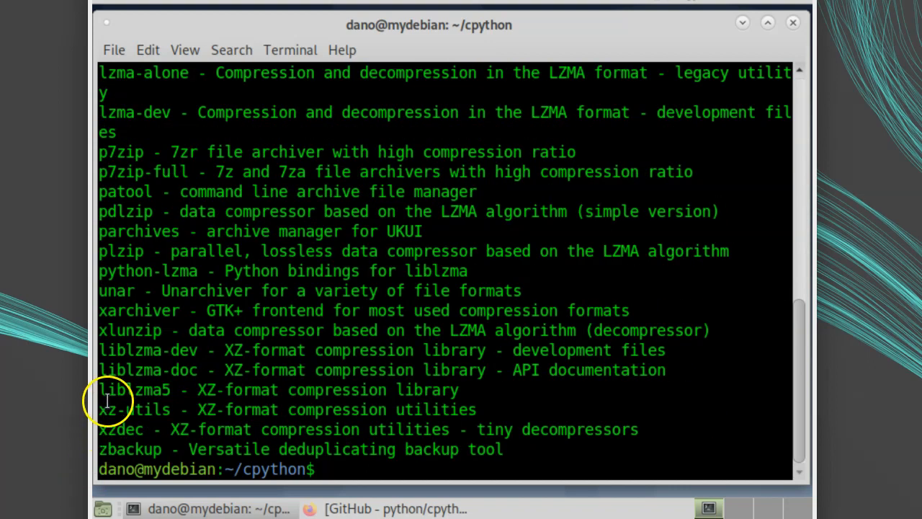
double_click(148, 350)
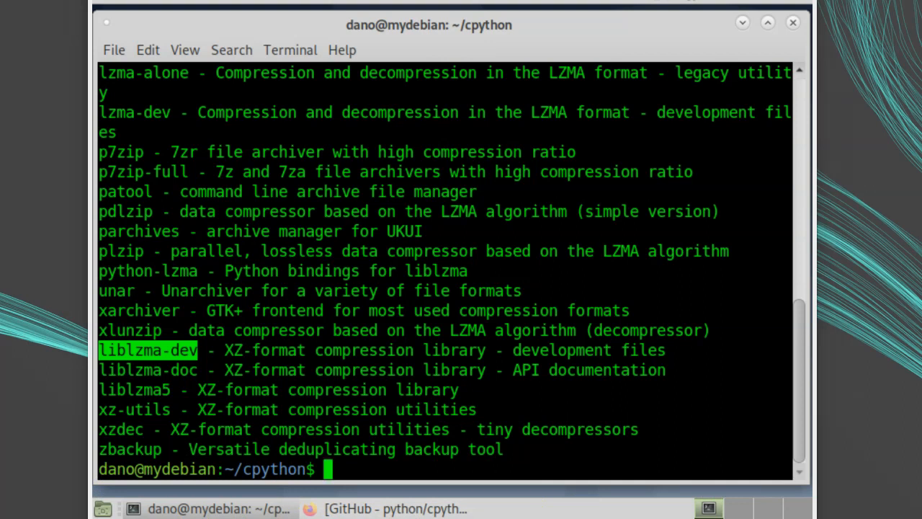
mouse_move(497, 395)
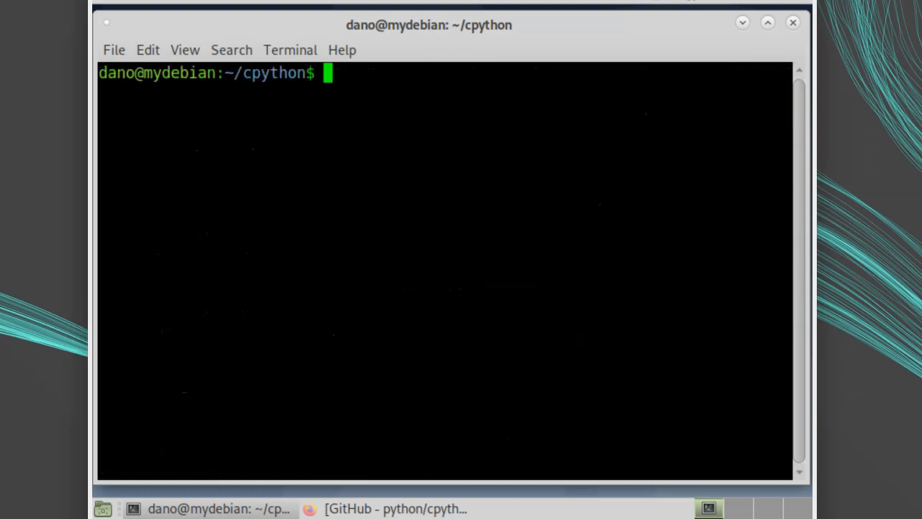
apt install -y the bz2, ncurses, gdbm, zlib, tk, sqlite3, readline, lzma, ffi, ssl dev packages.
type("sudo apt insta")
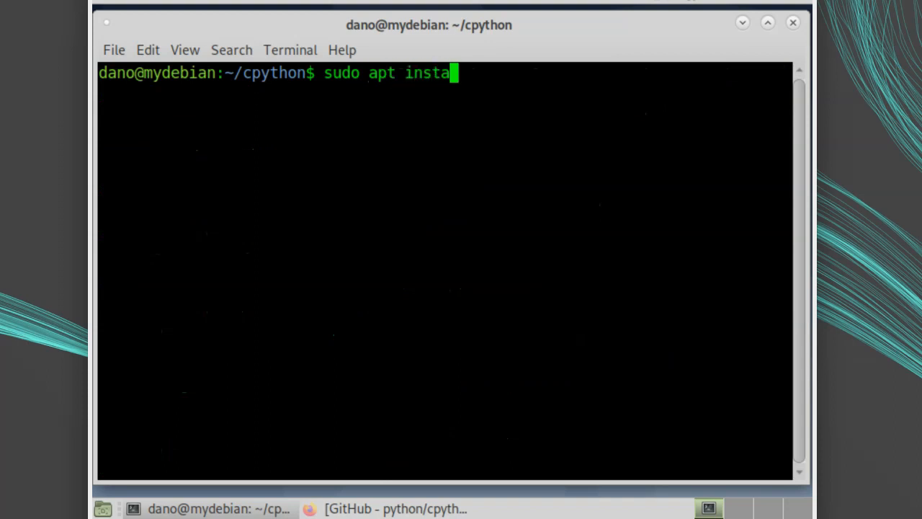
type("ll -y")
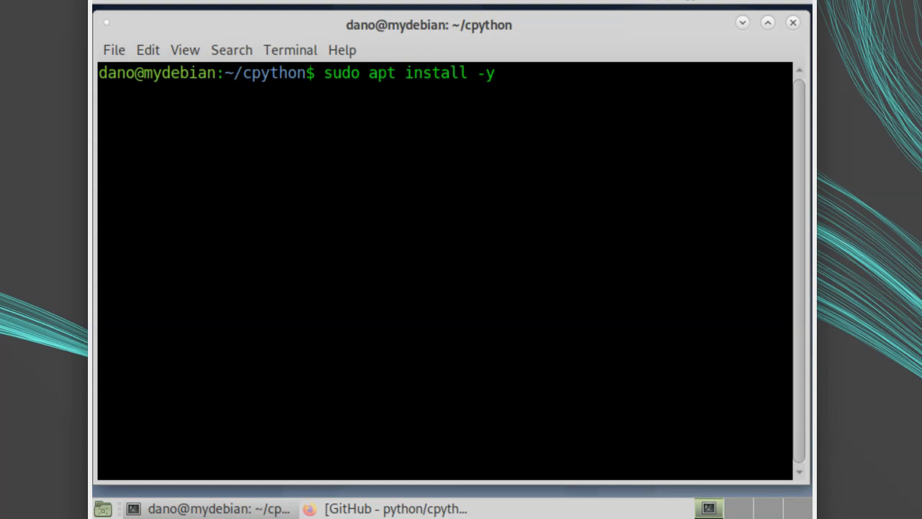
type("libb")
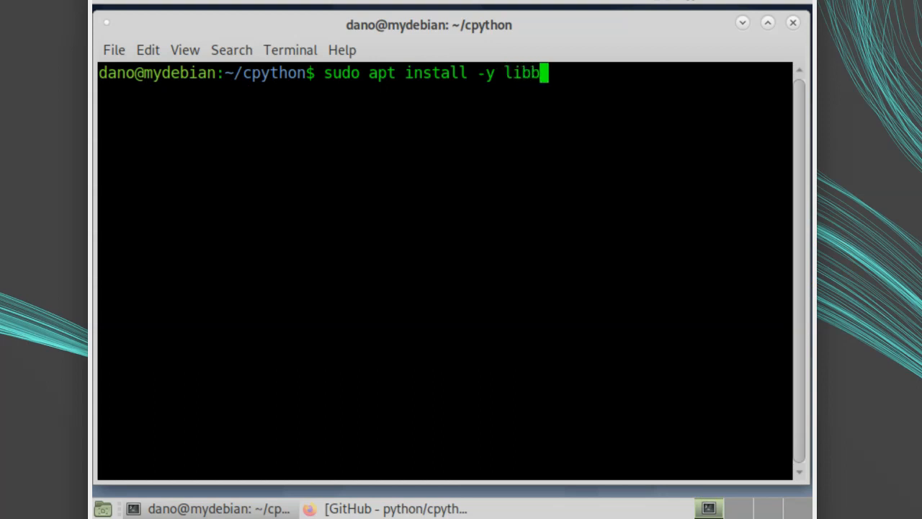
type("z2-dev")
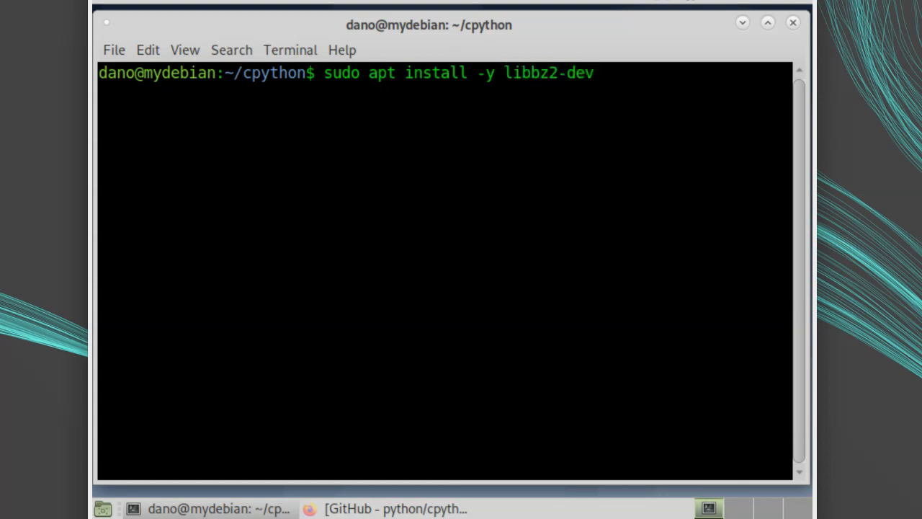
type("libncurses")
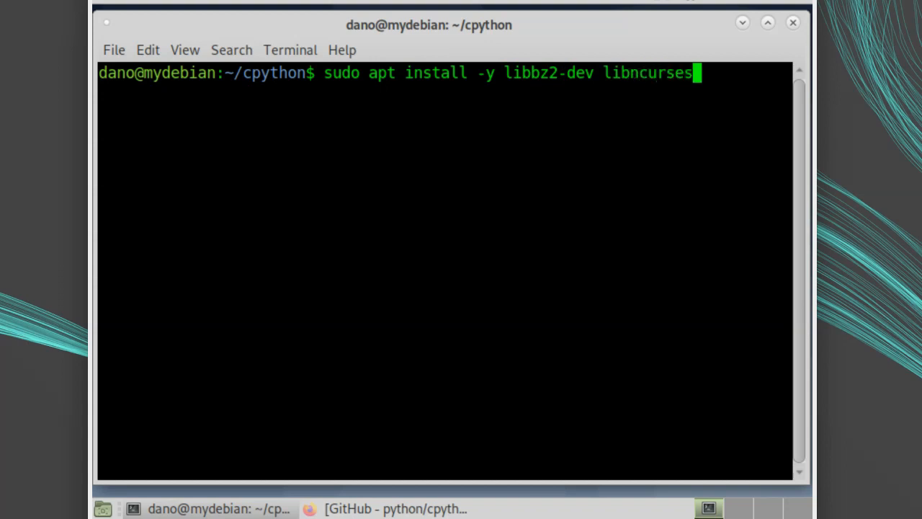
type("-dev lib")
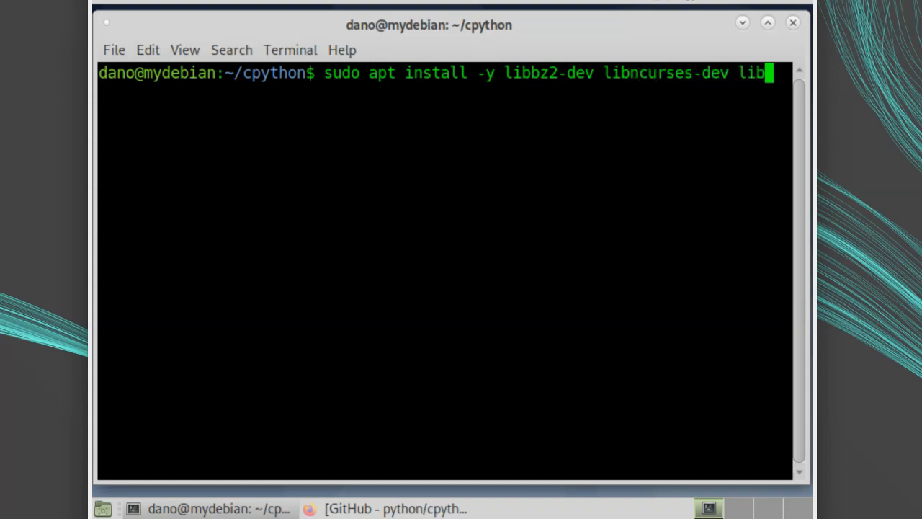
type("gdbm-dev")
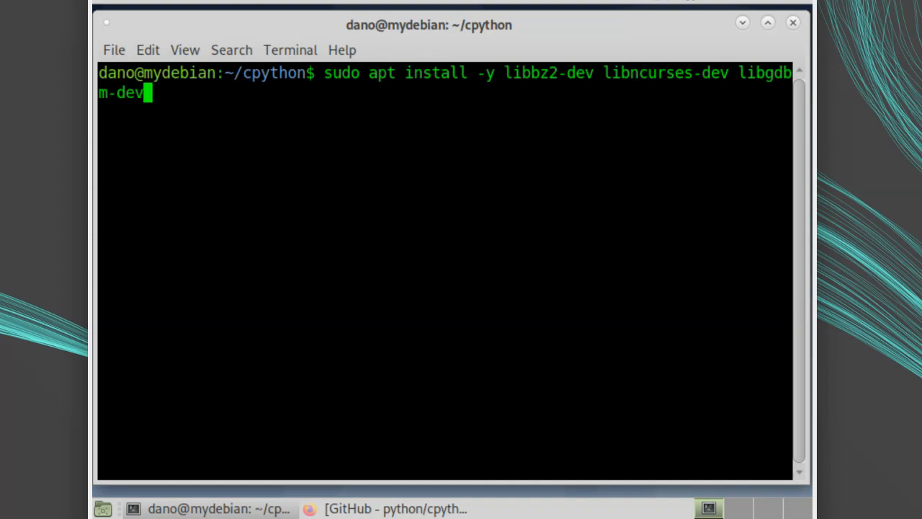
type("libz-d")
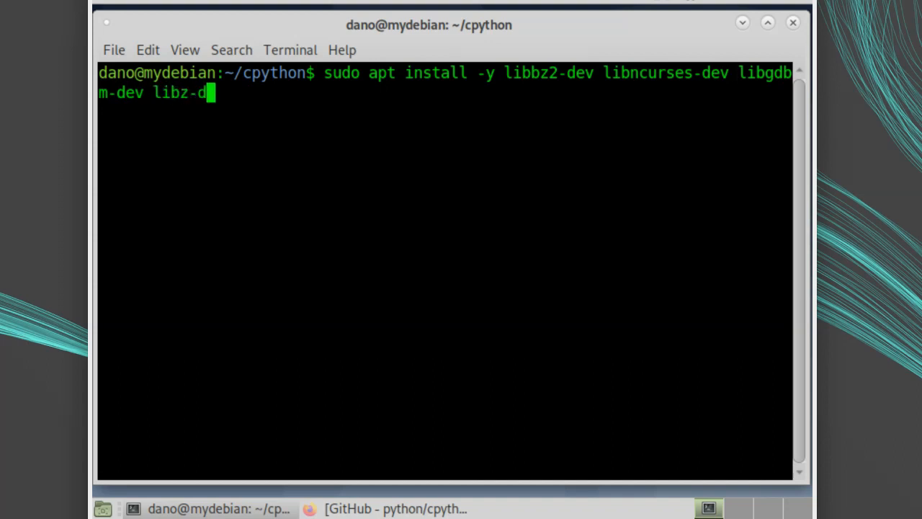
type("ev tk-dev")
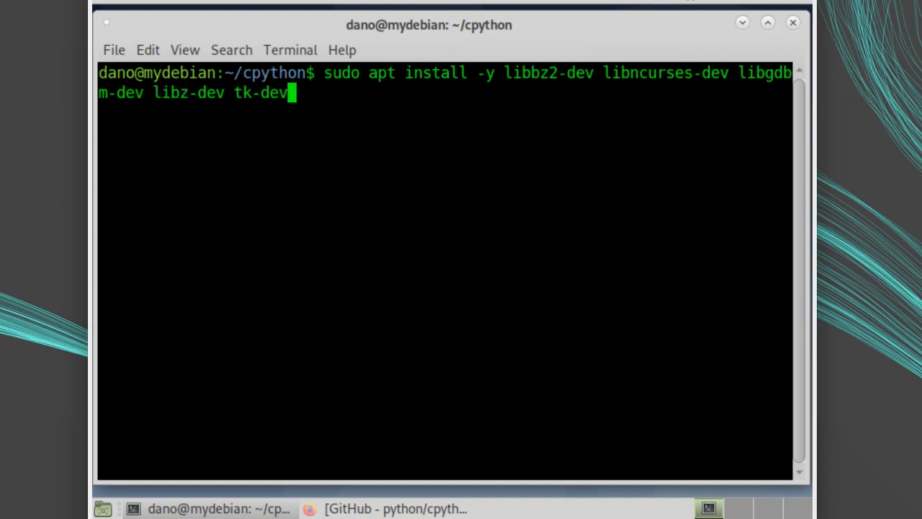
type("libsqlite3-dev")
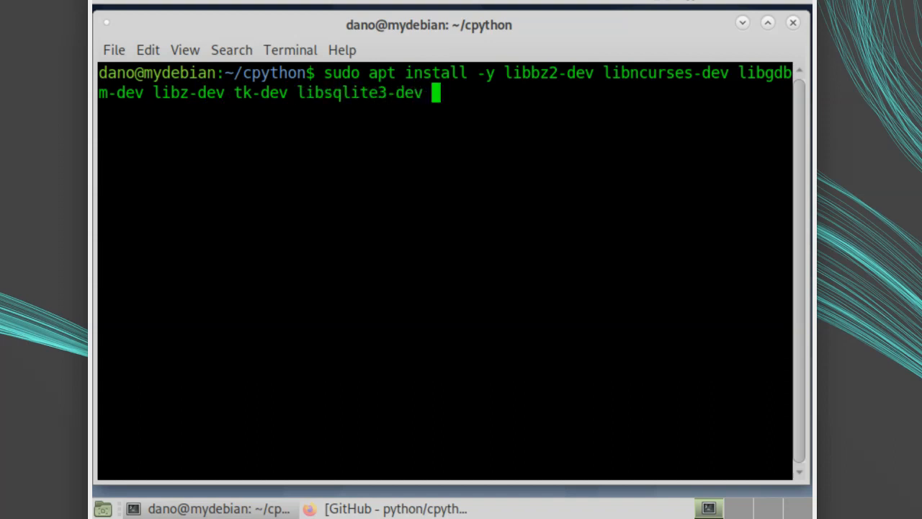
type("libreadline-dev liblz")
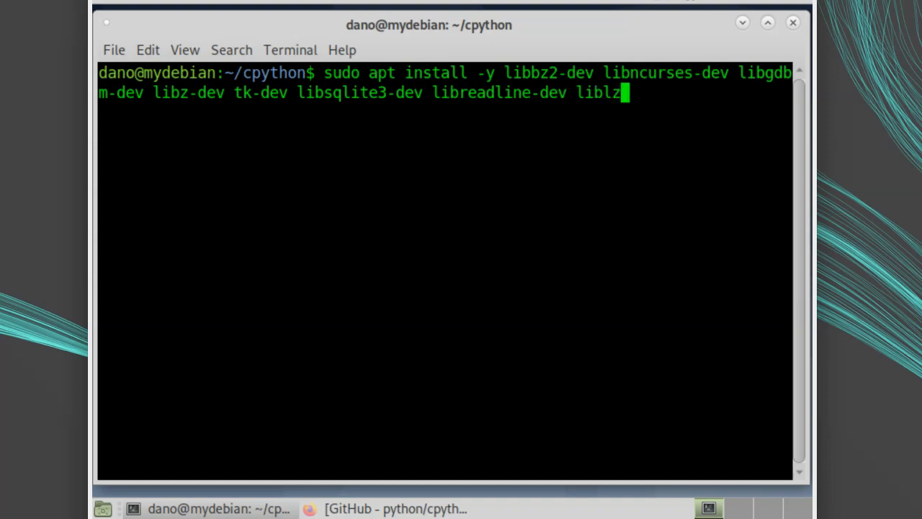
type("ma-dev")
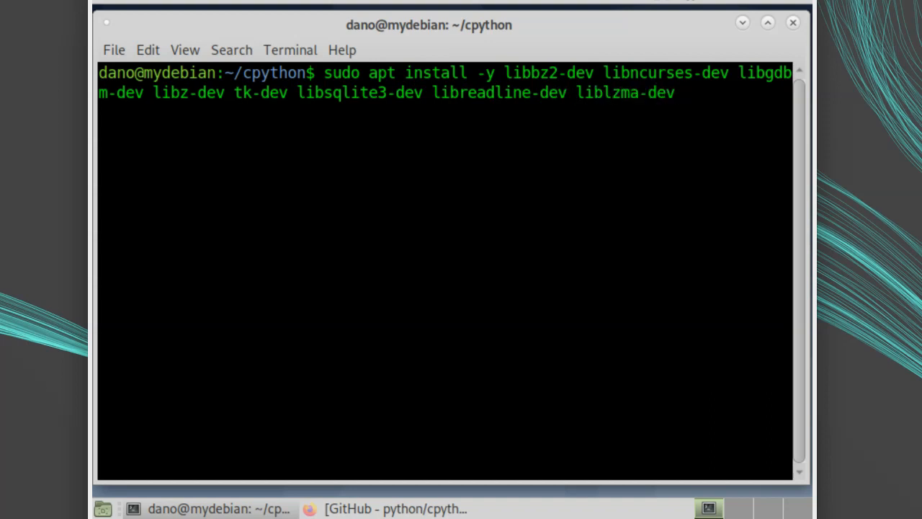
type("libffi-d")
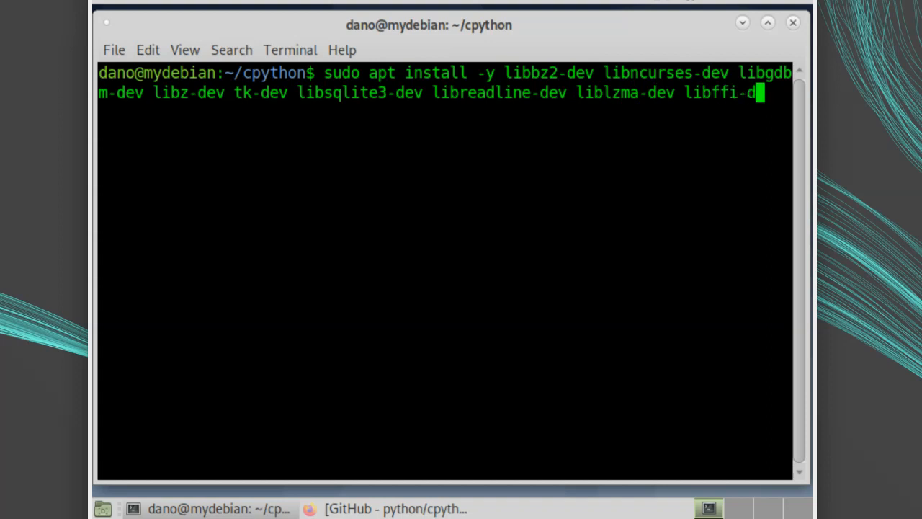
type("libssl")
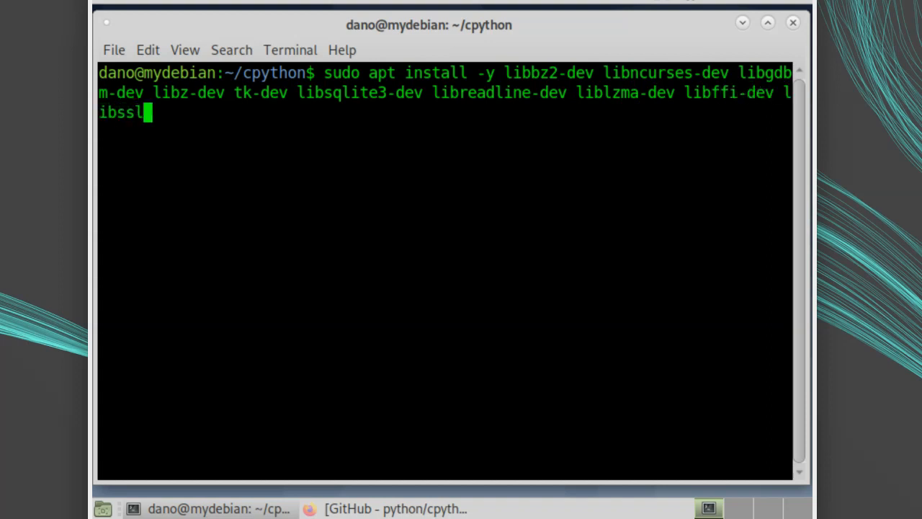
key("Return")
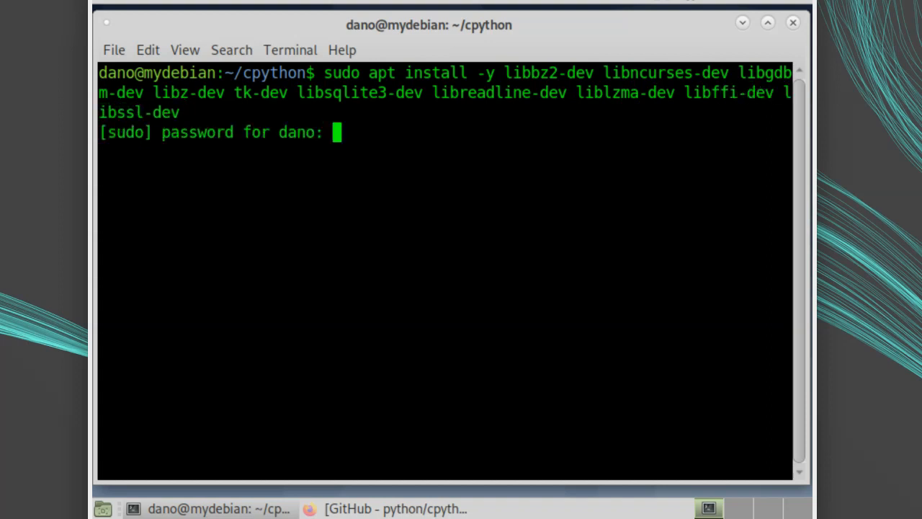
key("Return")
type(".")
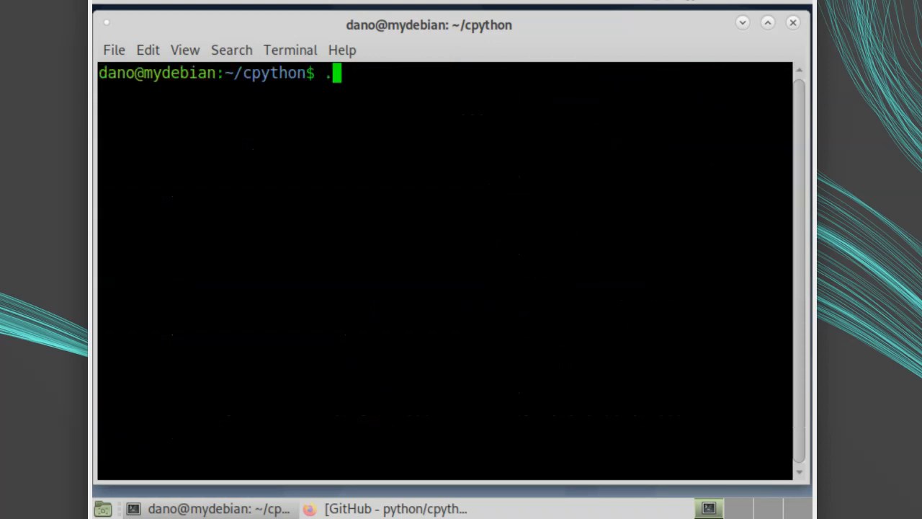
Configure CPython with prefix $HOME/python3.10 and --enable-optimizations, then start the make build.
type("/configure --pref")
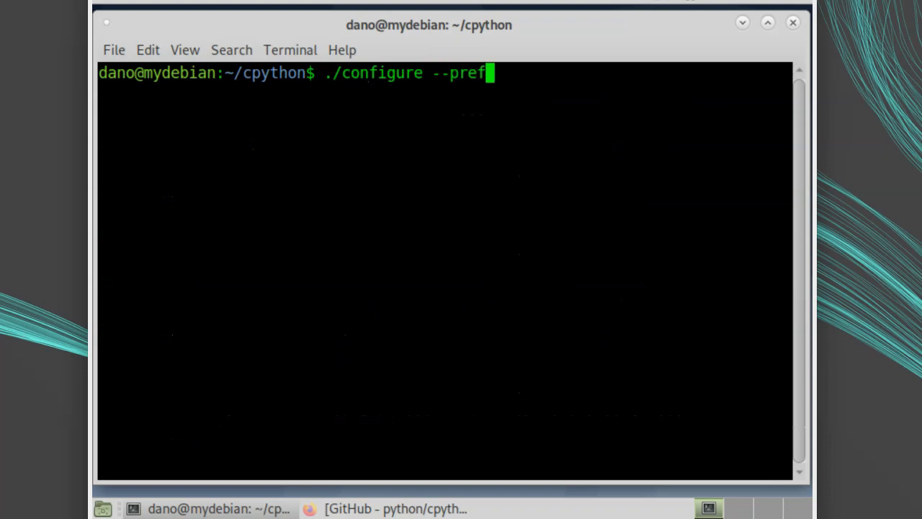
type("ix=$HOME/python3.10 --enable-optimiz")
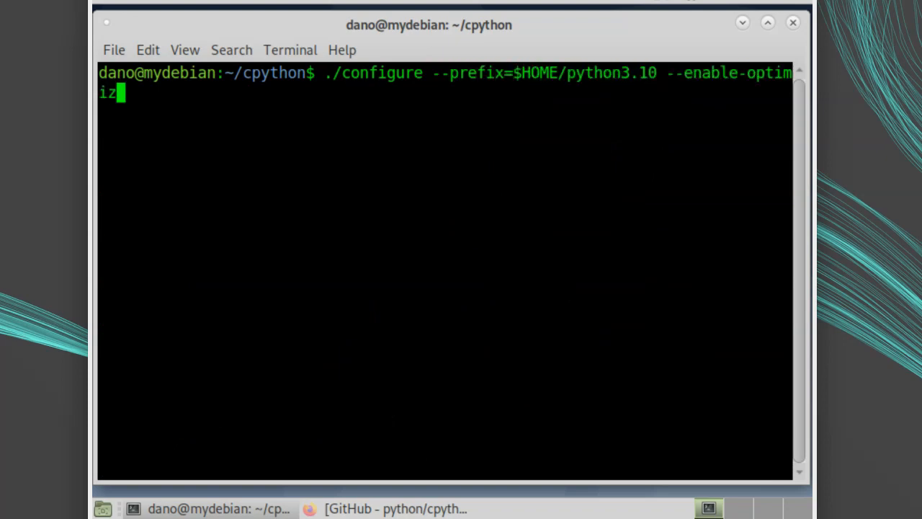
key("Return")
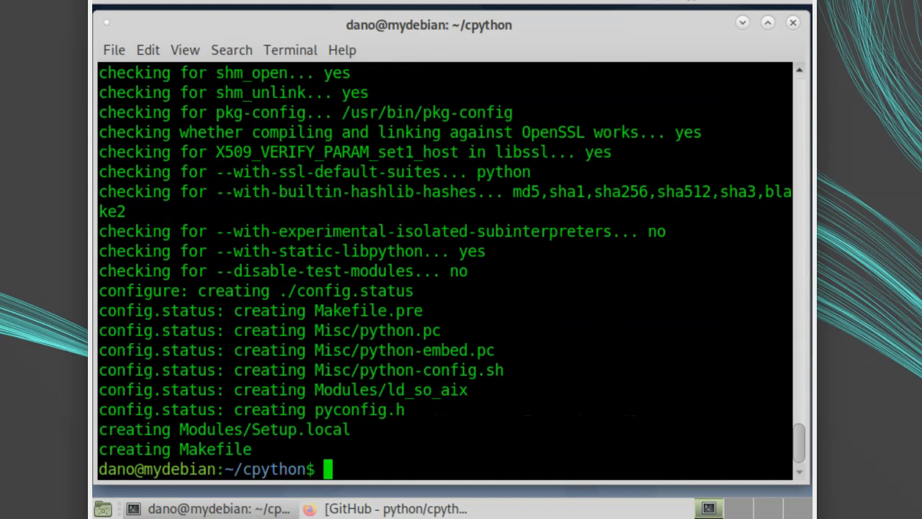
type("make")
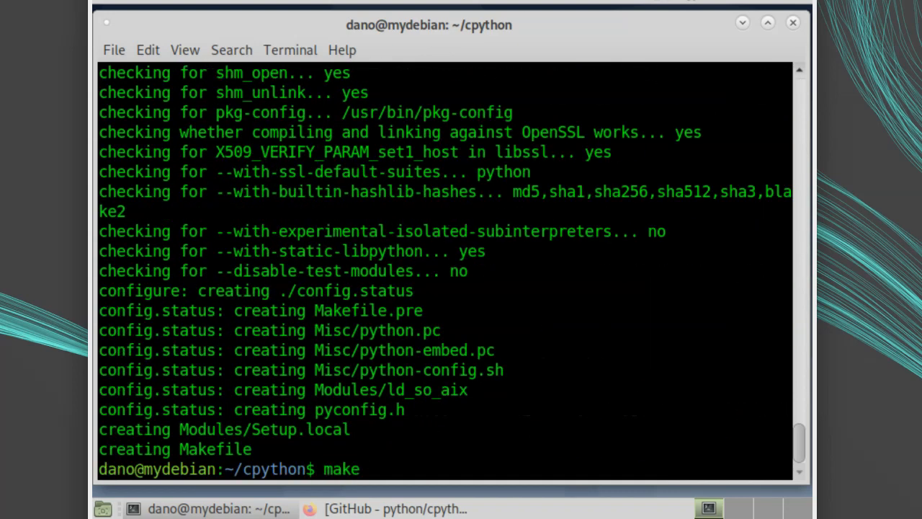
key("Return")
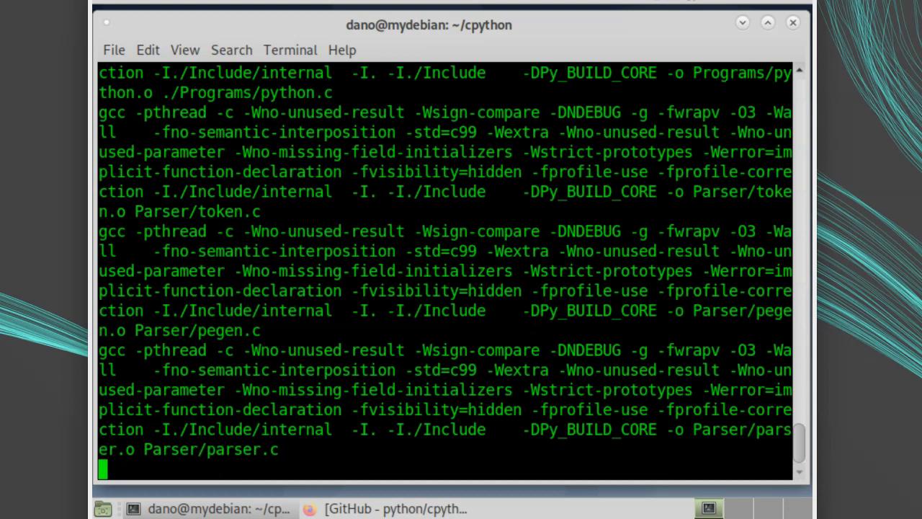
Run make install into ~/python3.10, finishing with pip 21.0.1 and setuptools 52.0.0 installed.
type("make ins")
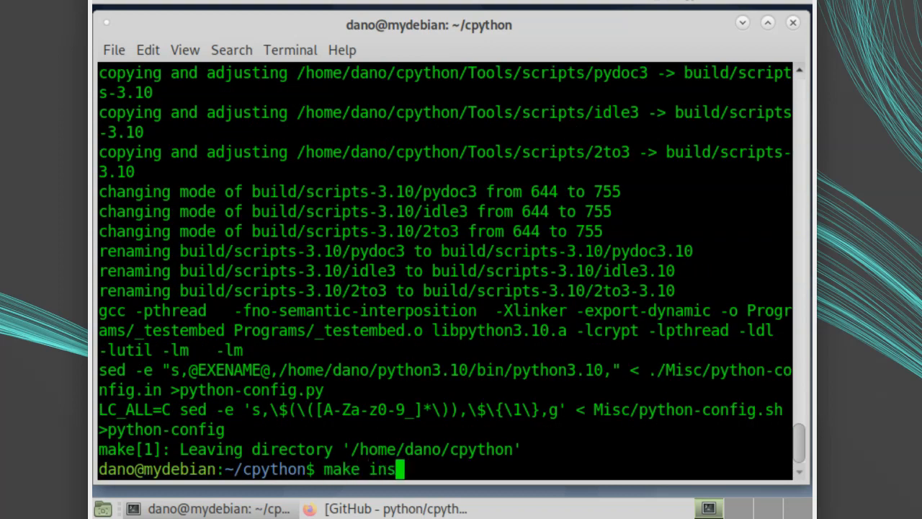
type("tall")
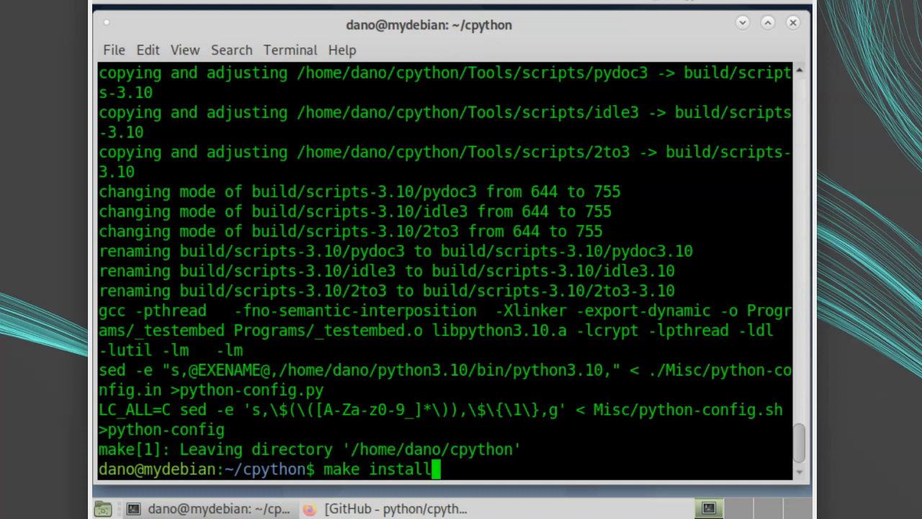
key("Return")
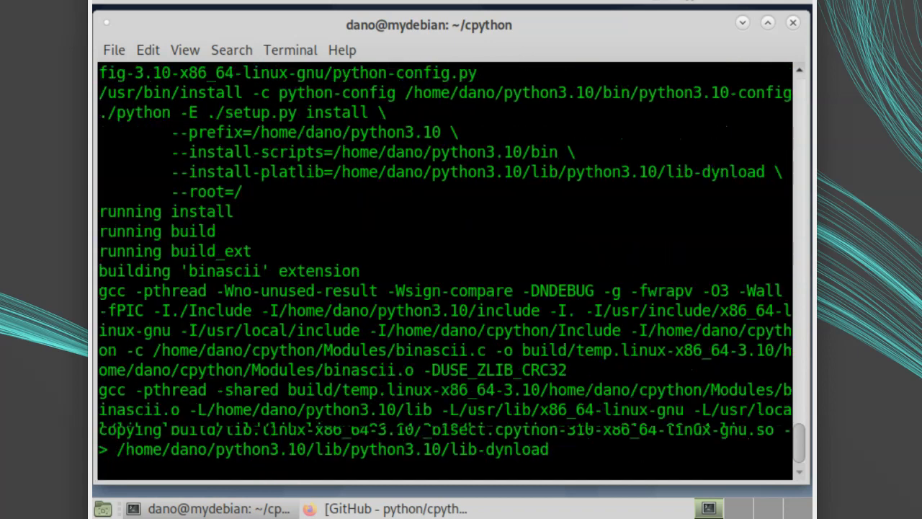
scroll("down", 3)
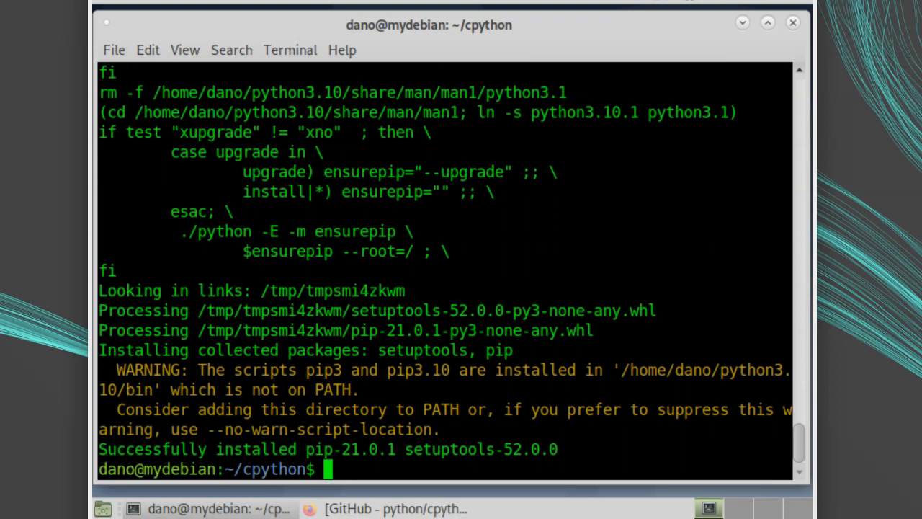
type("e")
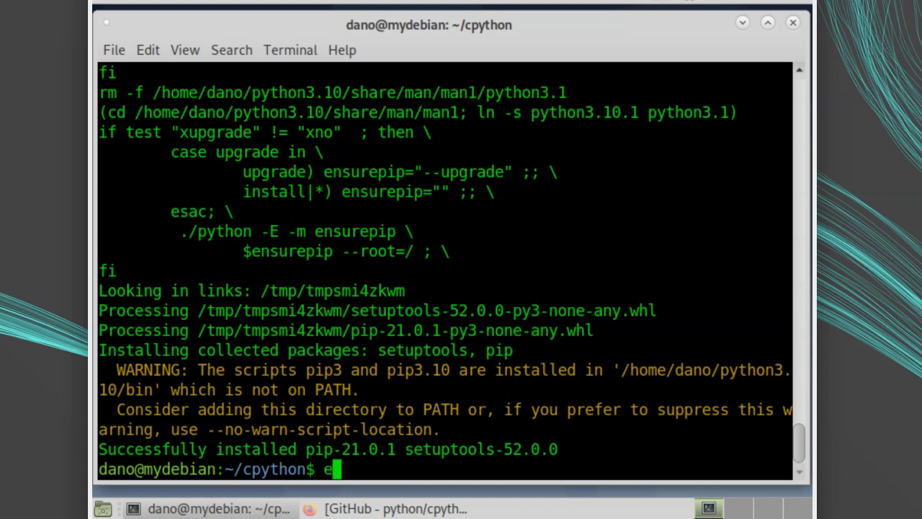
Print $PATH to confirm ~/python3.10/bin is missing from it.
type("cho $PATH")
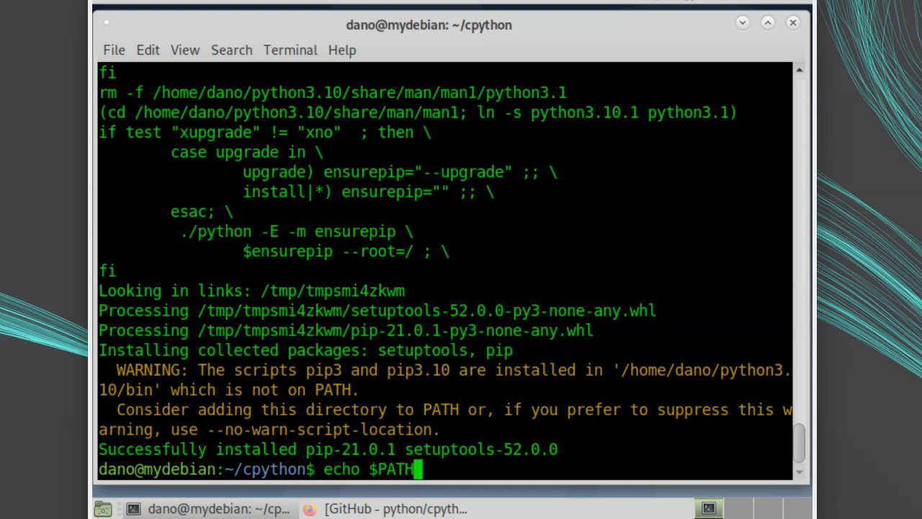
key("Return")
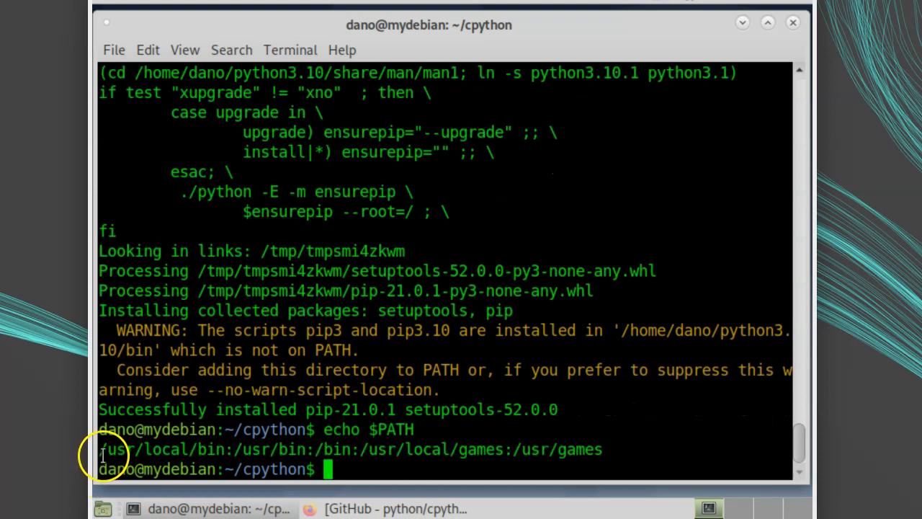
mouse_move(230, 450)
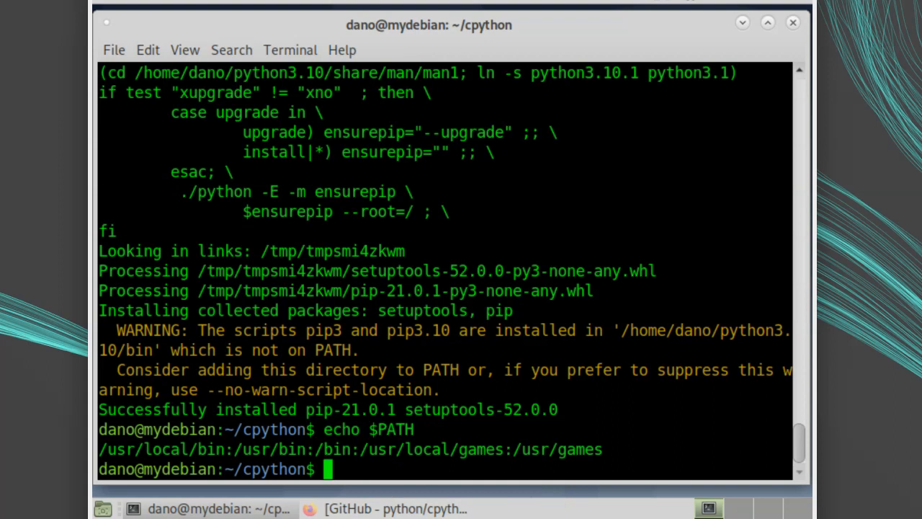
type("cd ~/python")
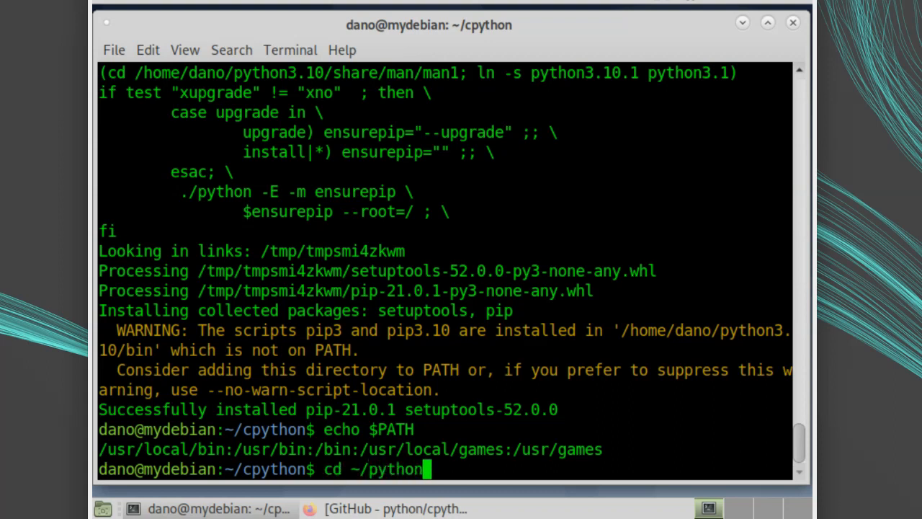
Enter ~/python3.10 and list bin, include and include/python3.10 headers.
key("Return")
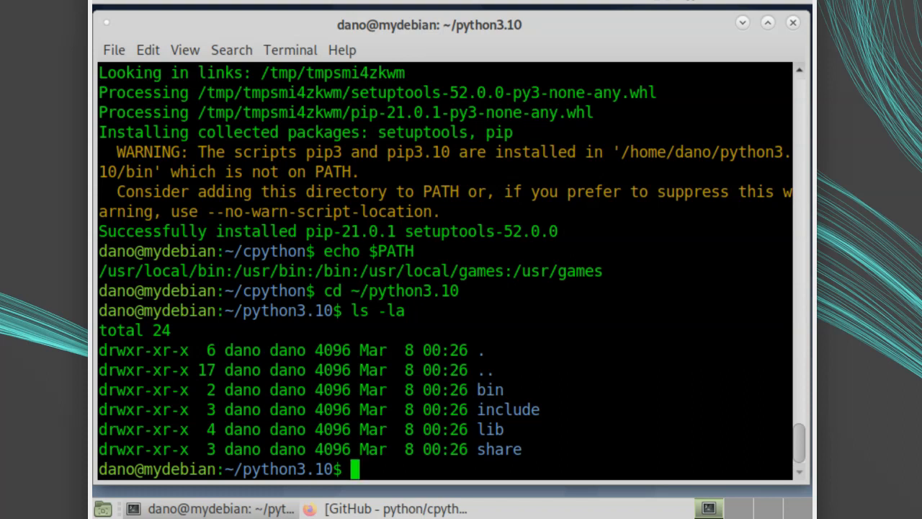
type("ls bin")
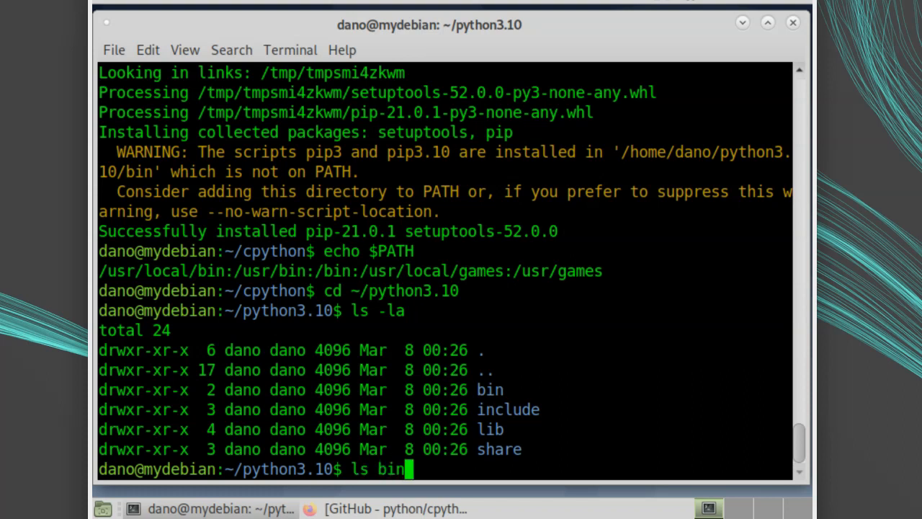
key("Return")
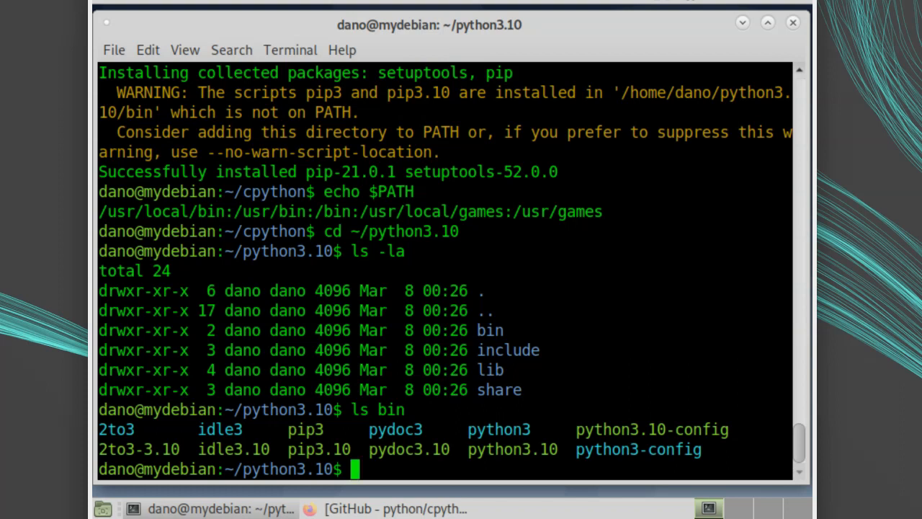
type("ls include")
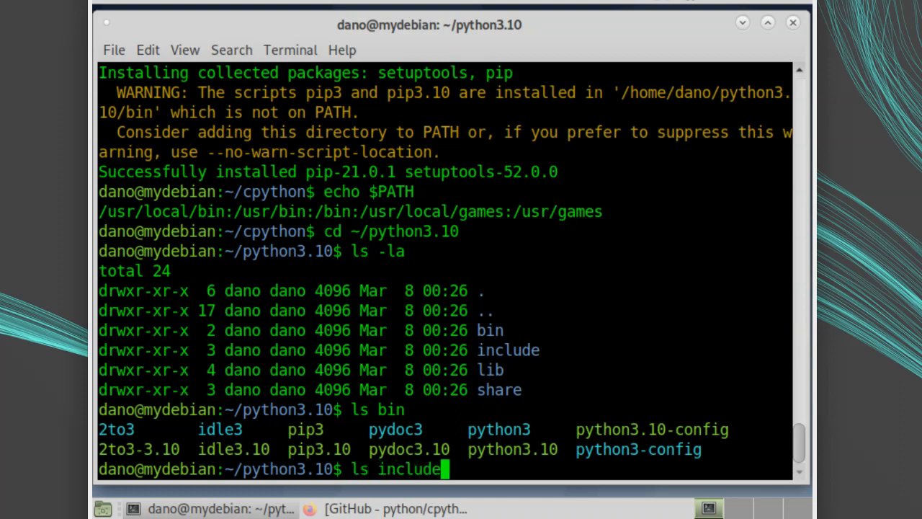
key("Return")
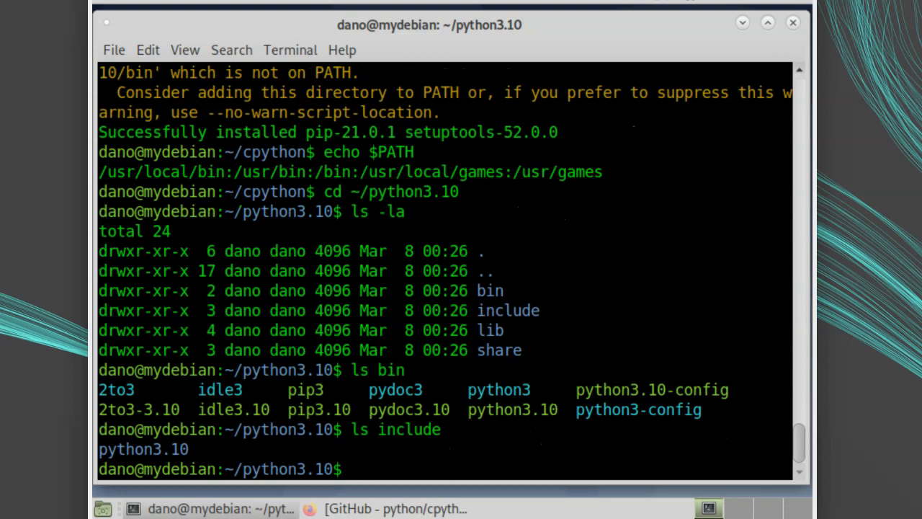
type("ls include/python3.10/")
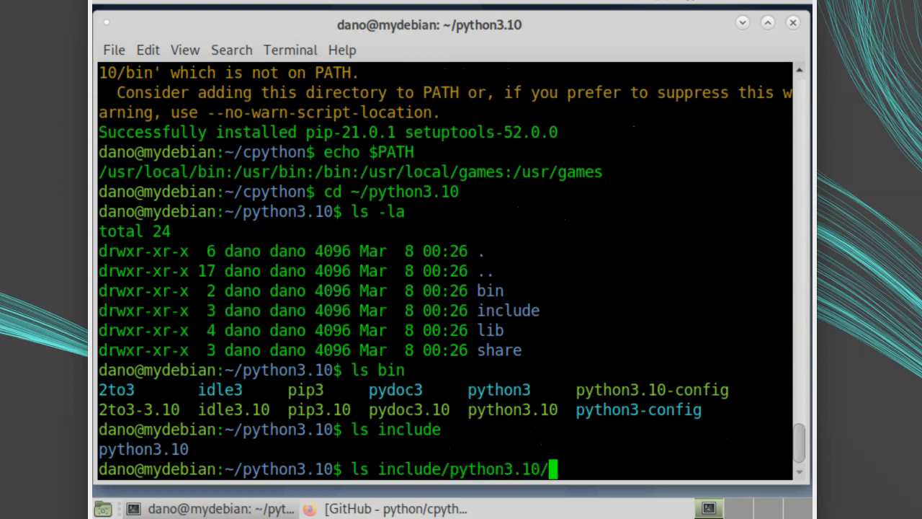
key("Return")
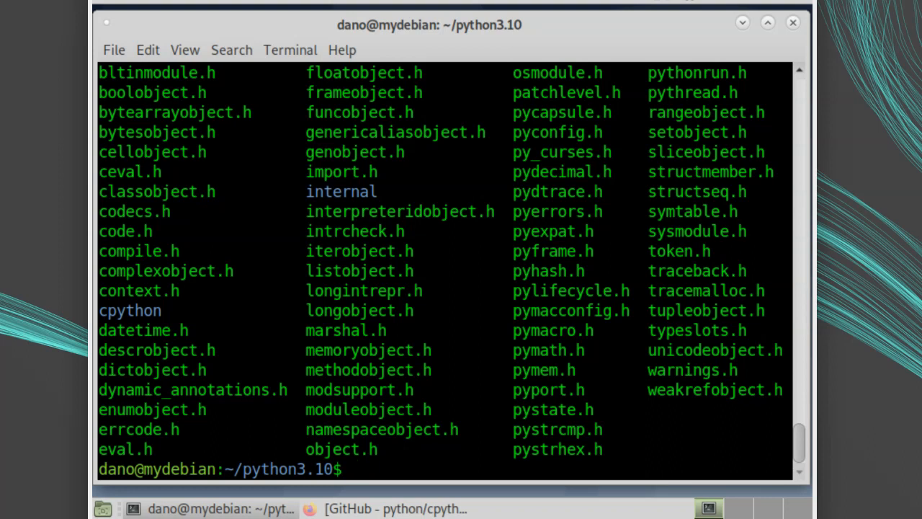
List lib and share contents and view the python3.10 man page.
type("ls lib")
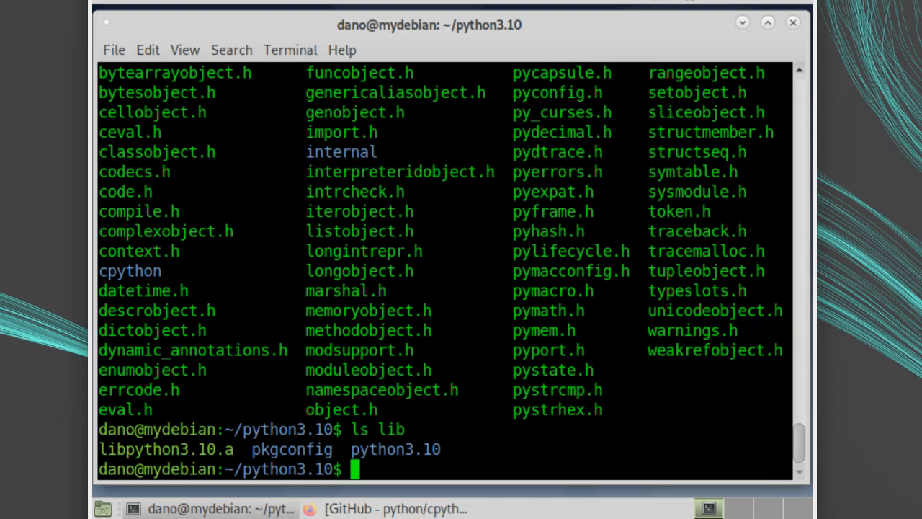
type("ls share")
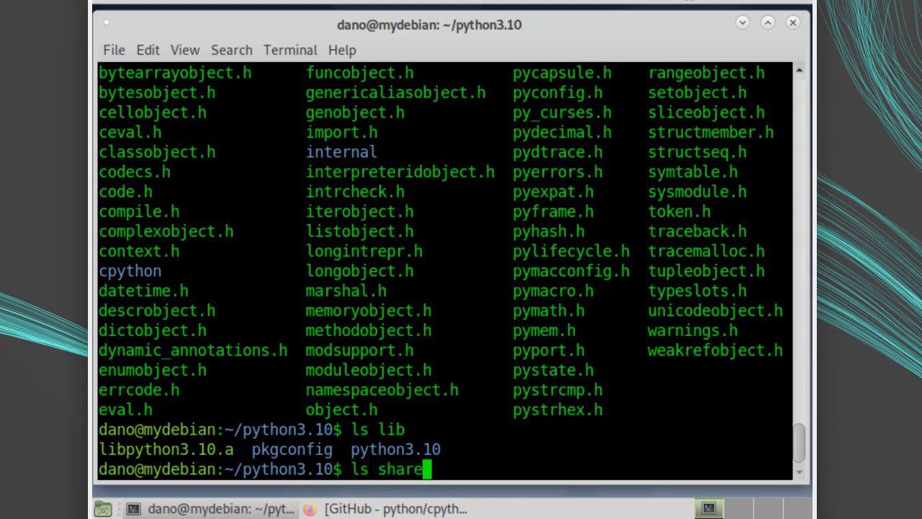
key("Return")
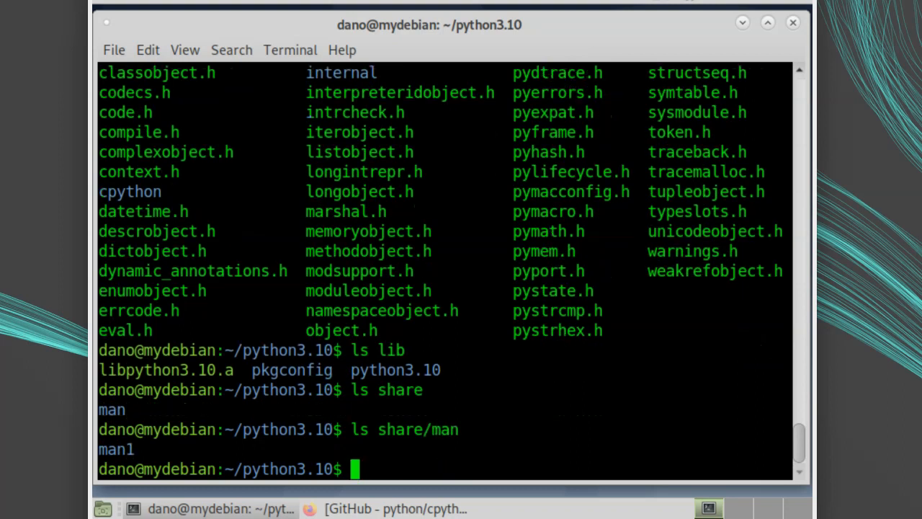
type("ls share/man/man1")
type("man sh")
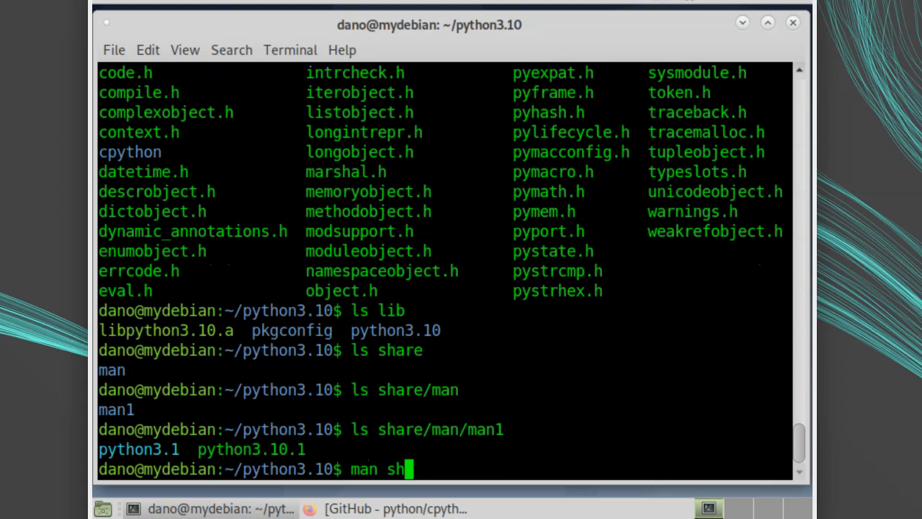
type("are/man/man1/python3.10")
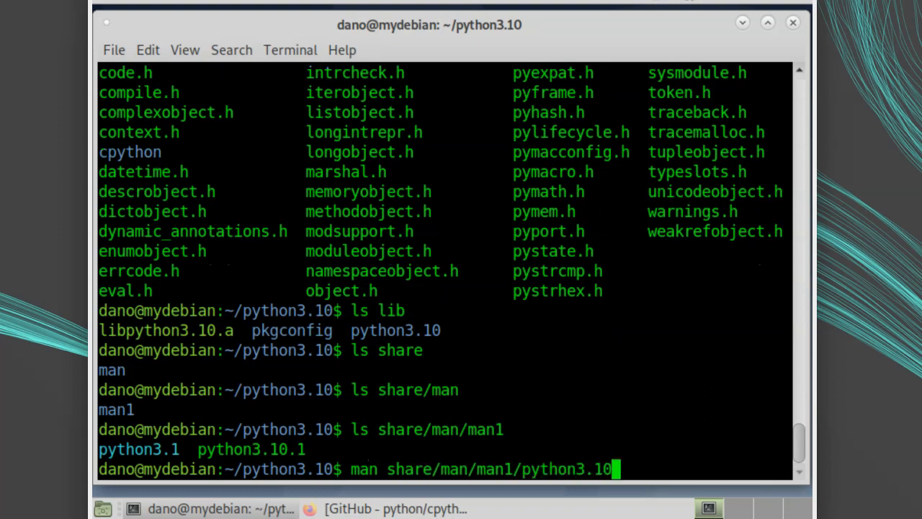
key("Return")
type("~")
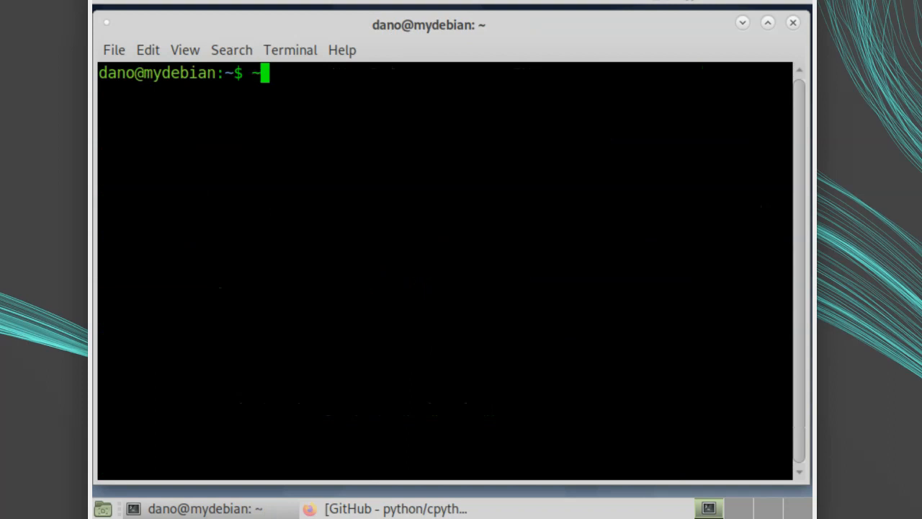
Create ~/venv/ using ~/python3.10/bin/python3 -m venv.
type("/python3.10")
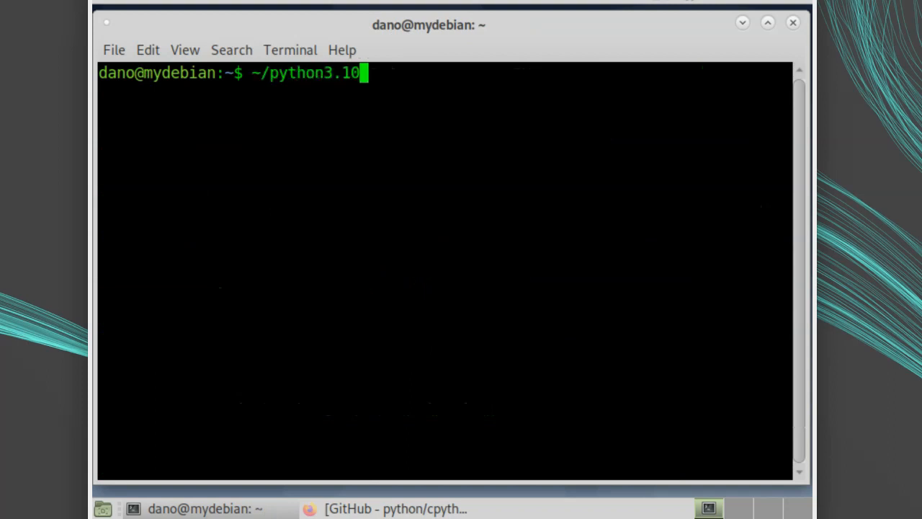
type("/")
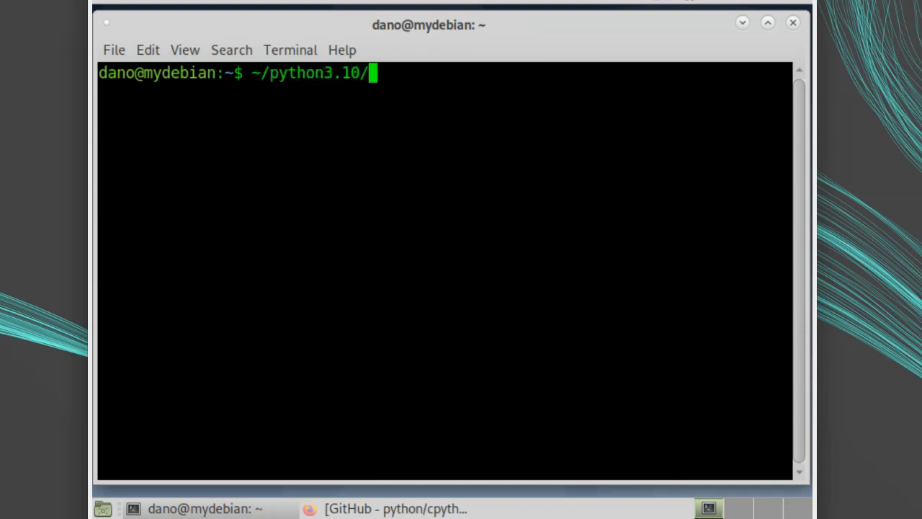
type("bin/python3")
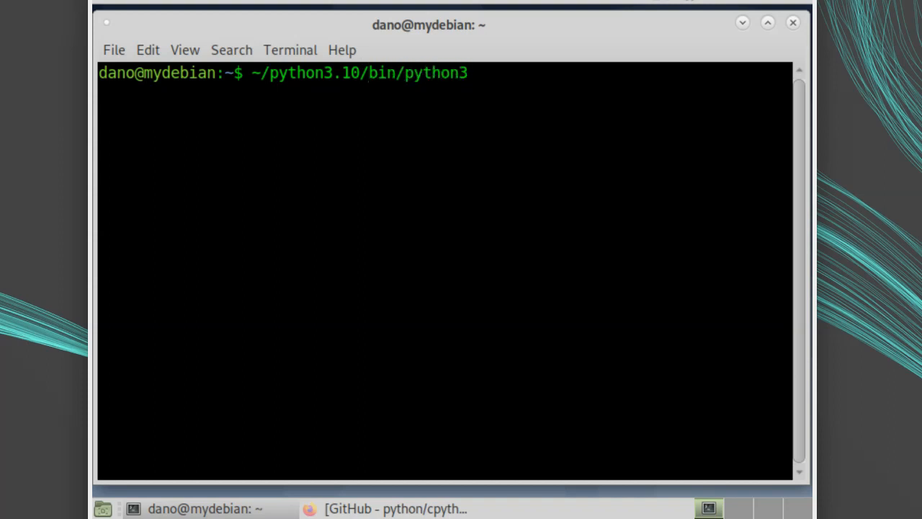
type("-m venv")
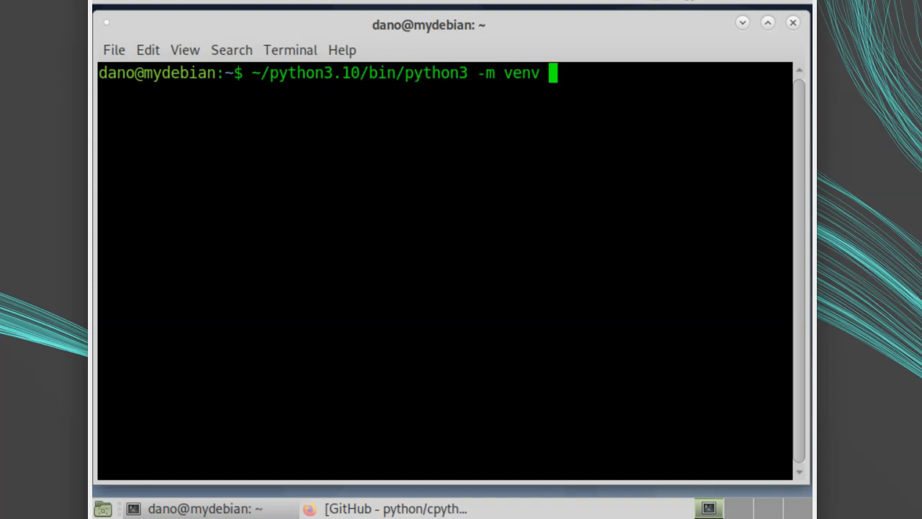
type("~")
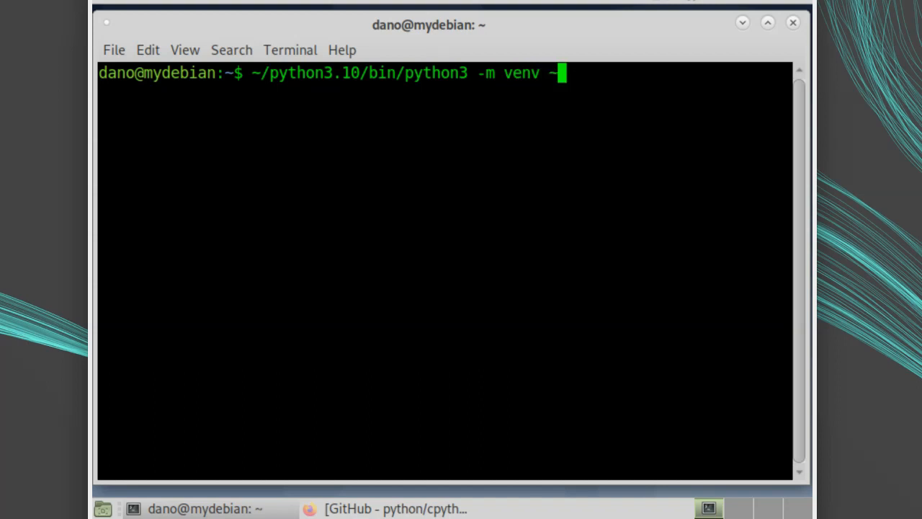
type("/venv")
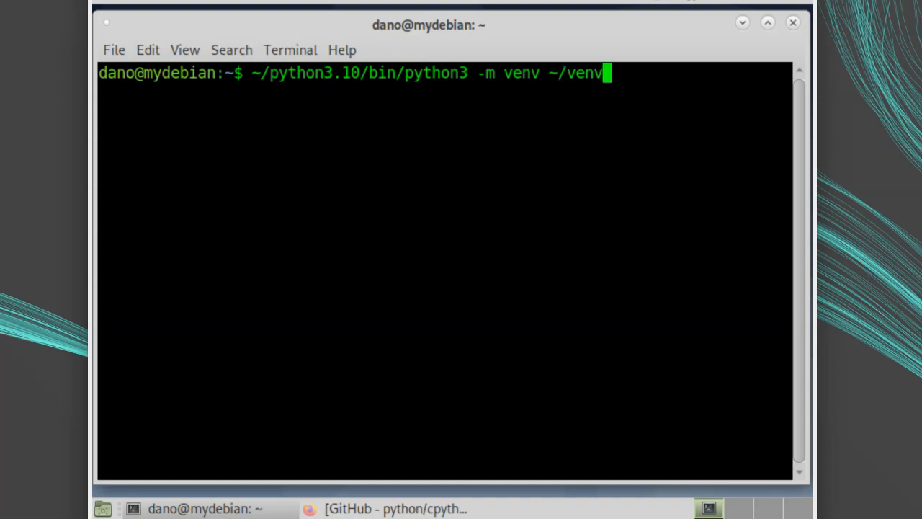
type("/")
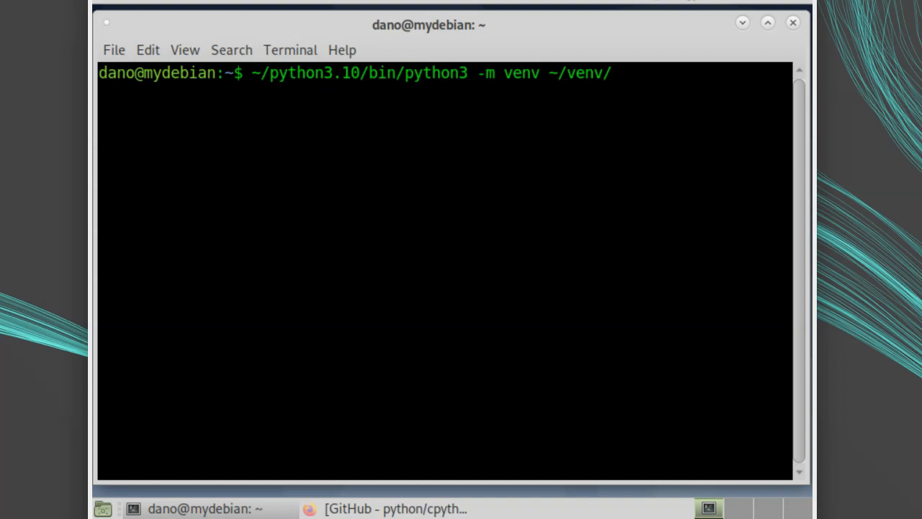
key("Return")
type("sour")
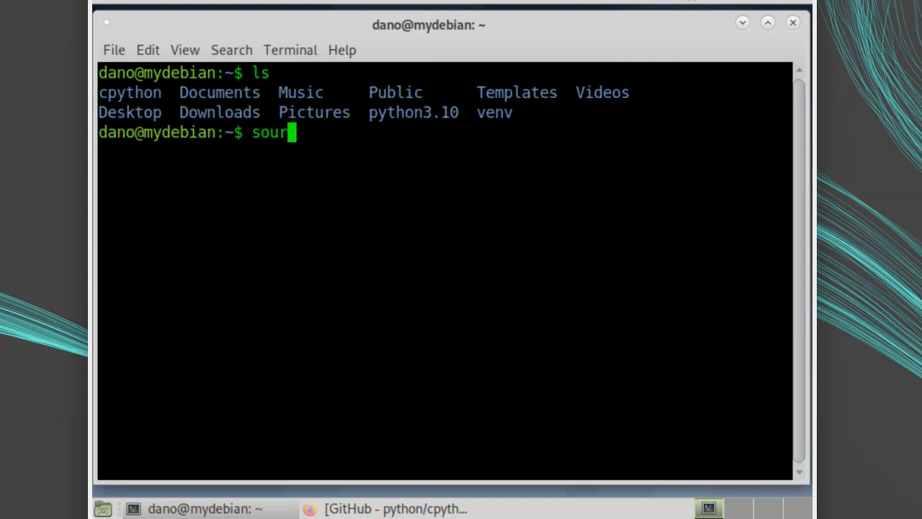
Activate the environment with source venv/bin/activate.
type("ce venv/")
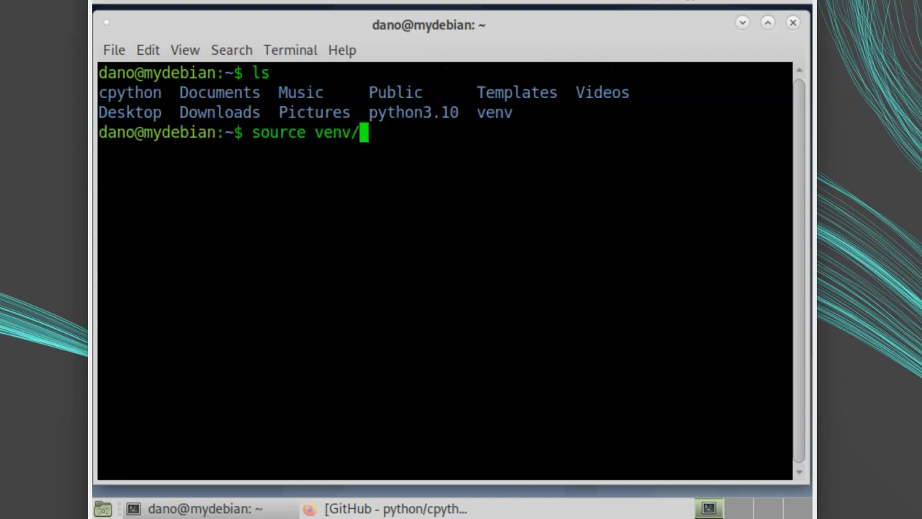
type("bin/ac")
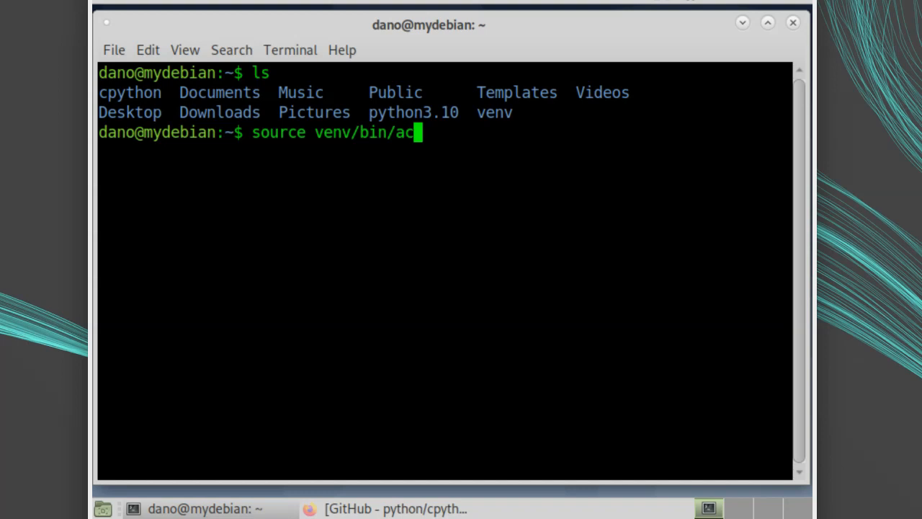
key("Return")
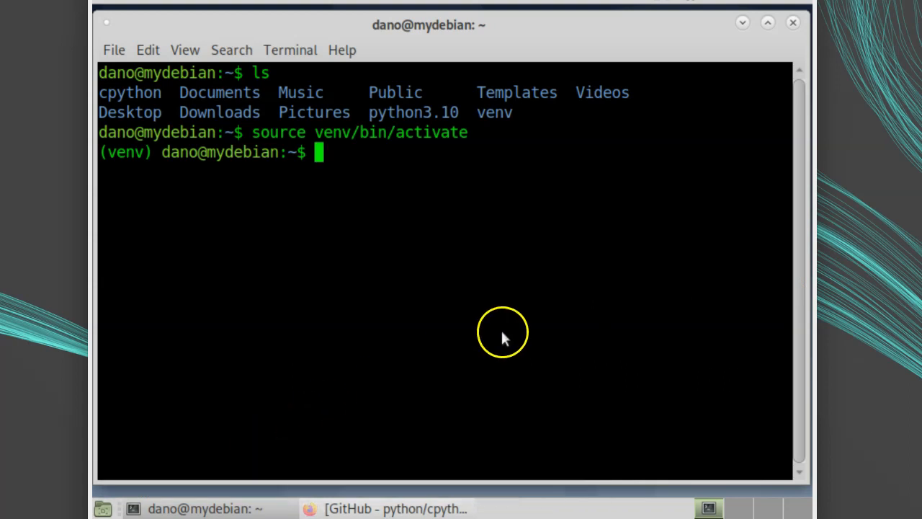
Check that python resolves to the venv and reports version 3.10.0a6.
type("which pyth")
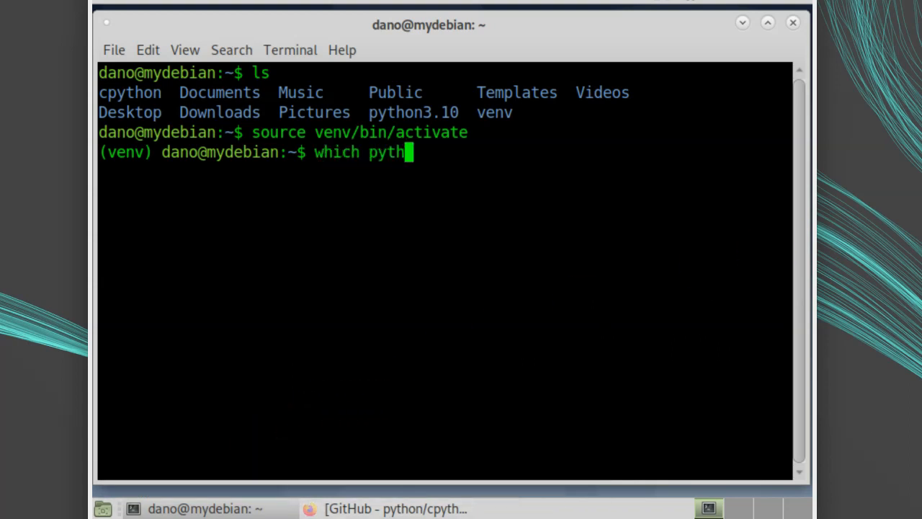
key("Return")
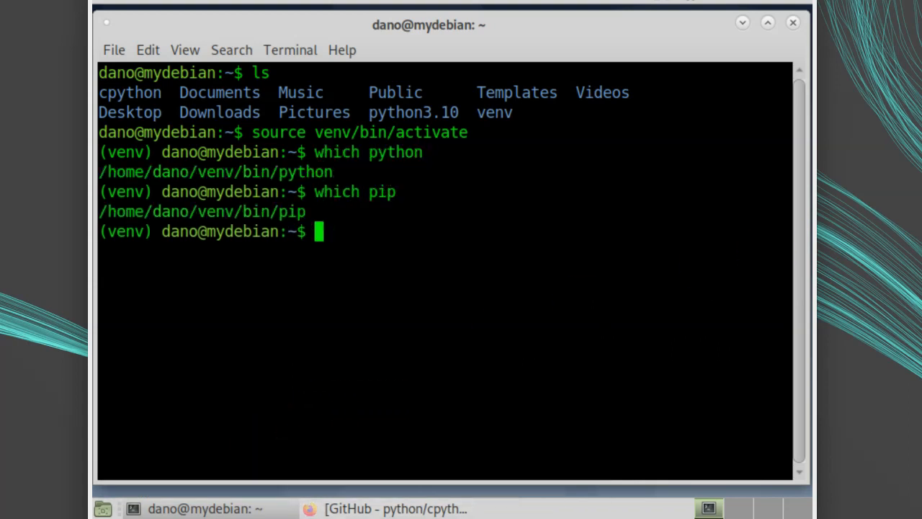
type("python --v")
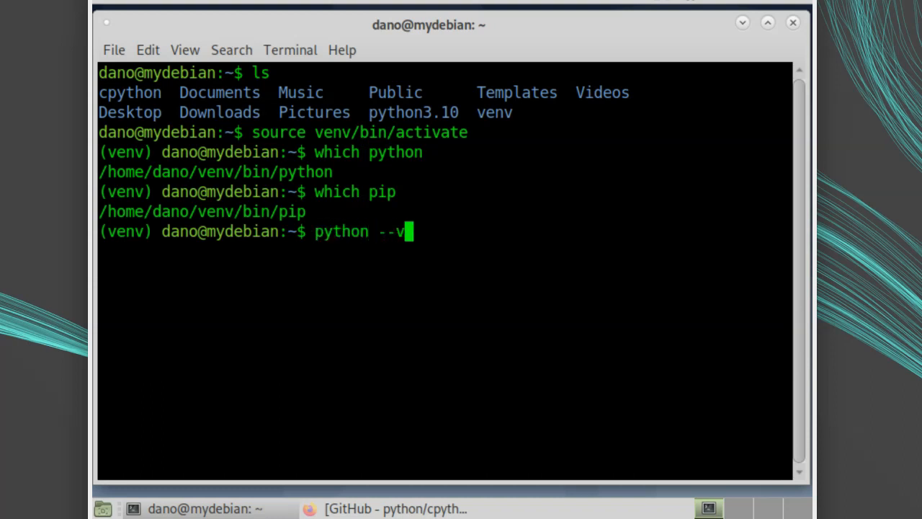
key("Return")
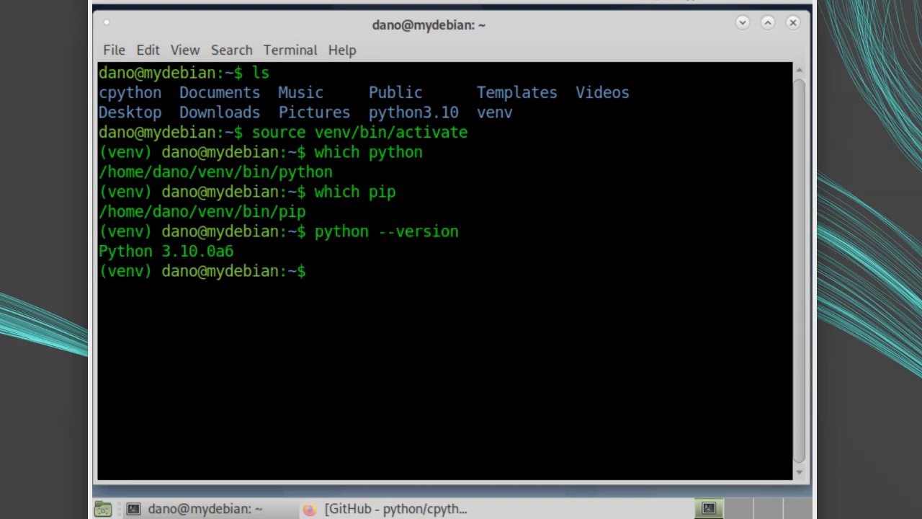